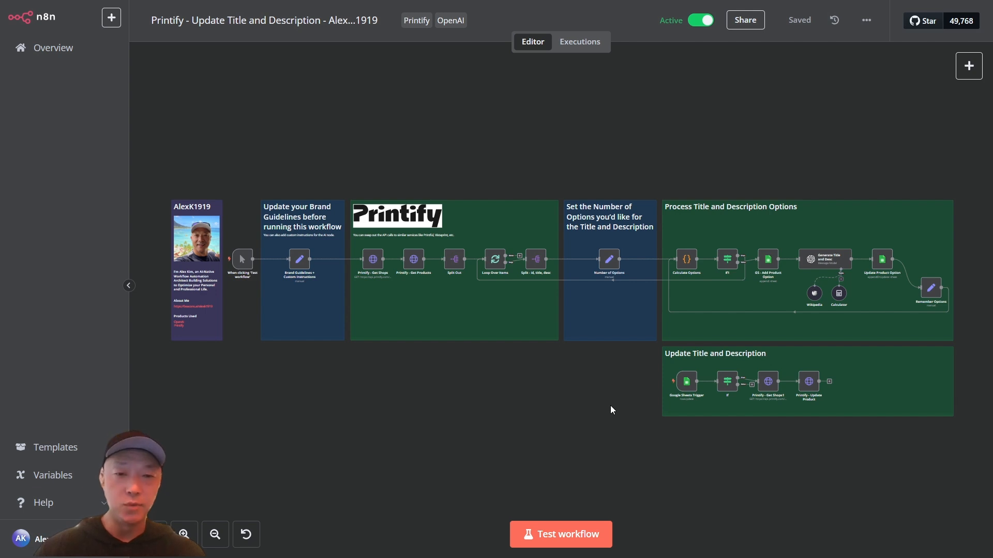
mouse_move(540, 399)
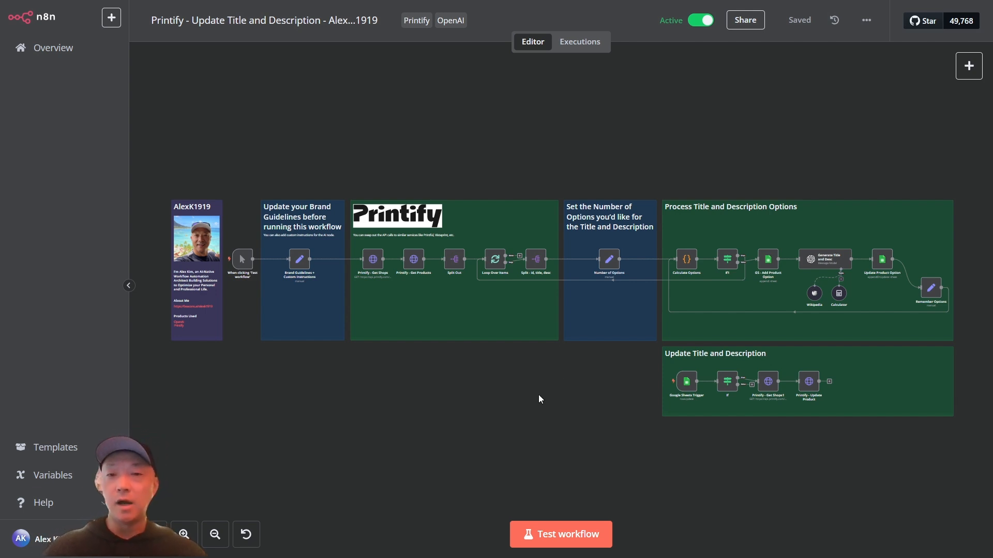
mouse_move(523, 387)
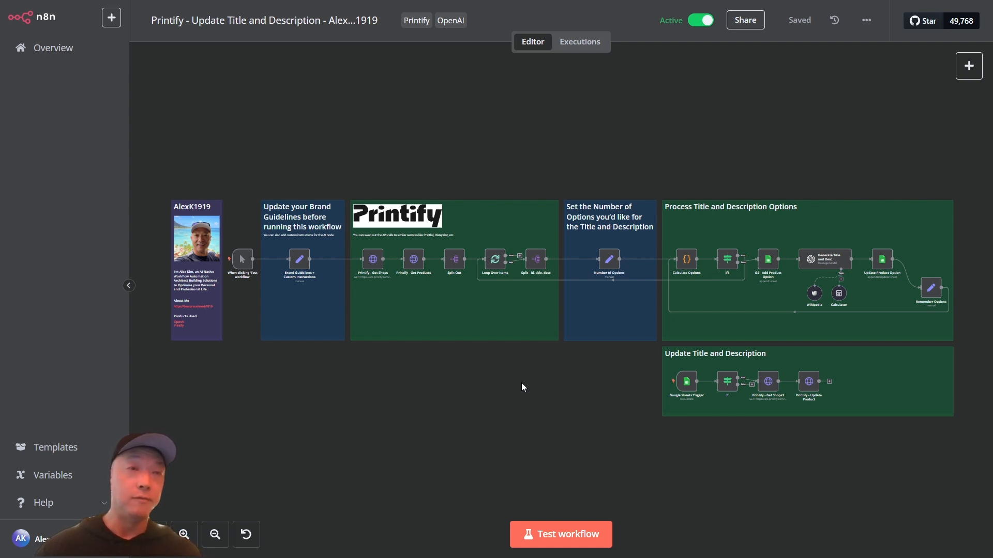
mouse_move(229, 468)
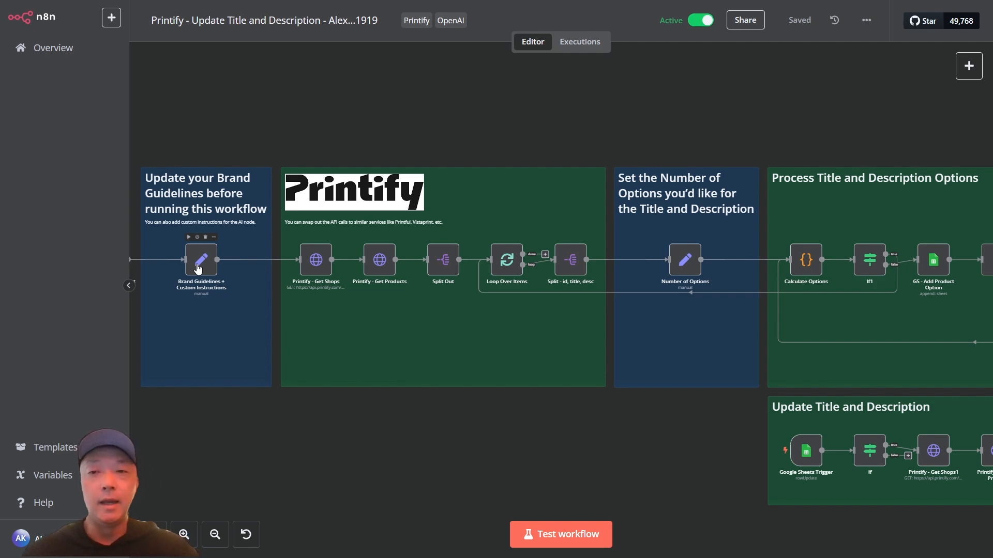
Review the Brand Guidelines and Number of Options nodes, returning to the canvas after each
double_click(201, 260)
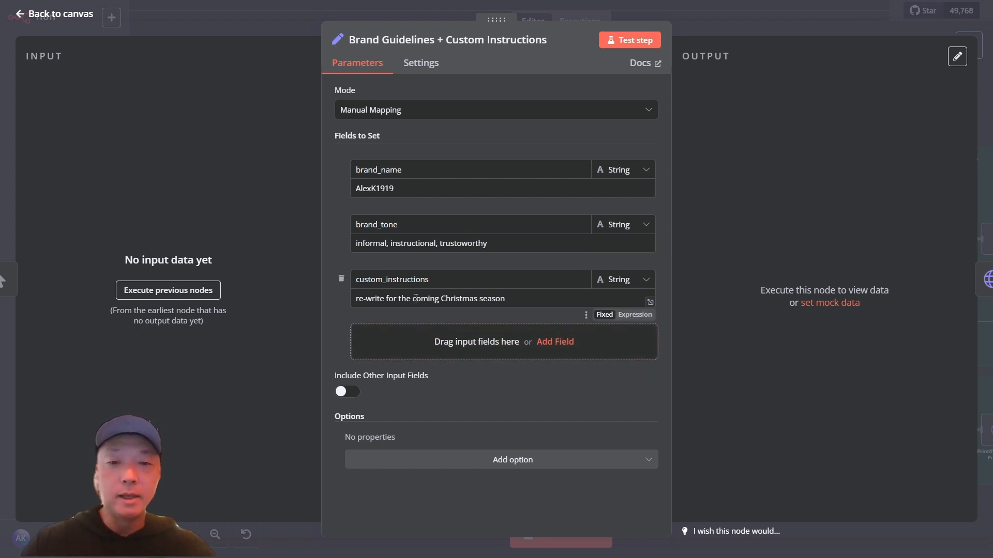
mouse_move(54, 18)
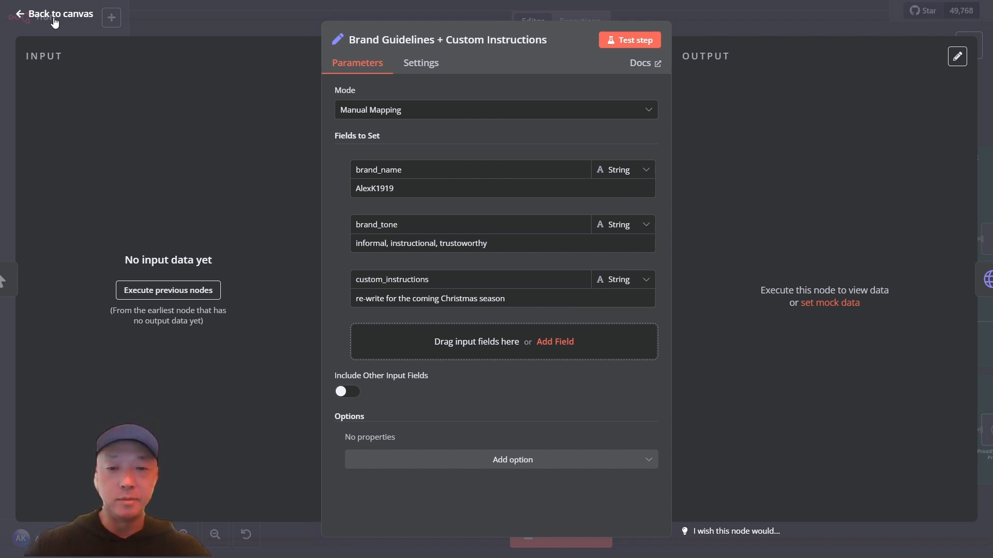
left_click(52, 13)
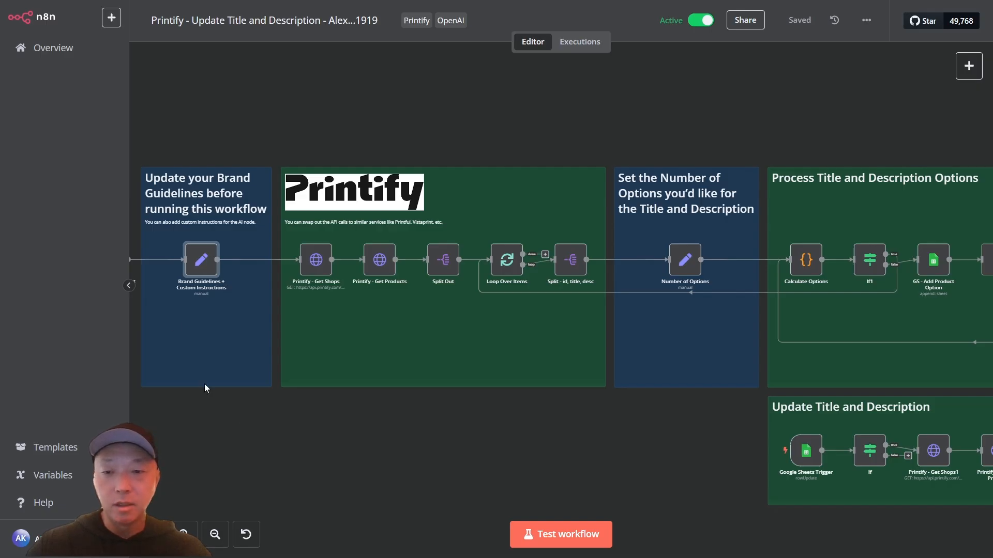
mouse_move(719, 466)
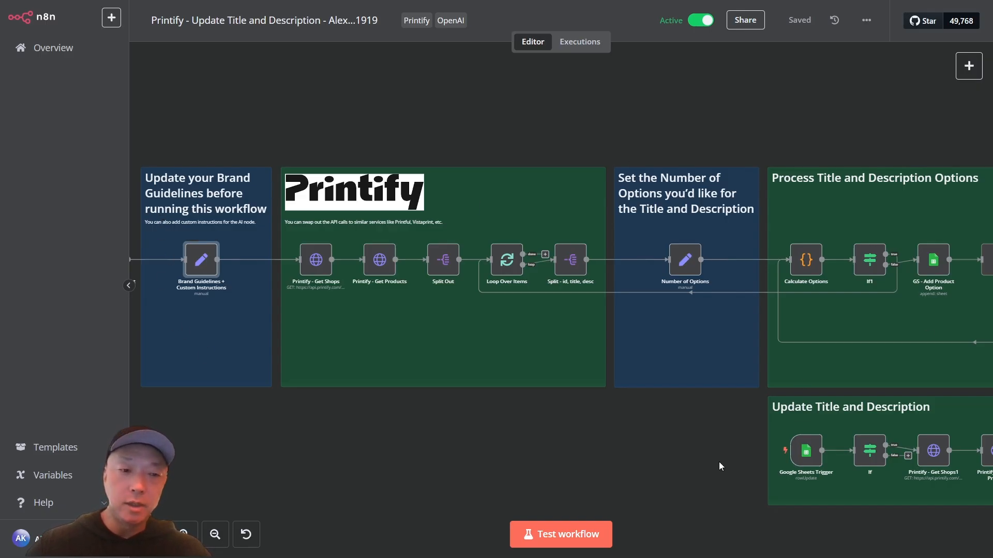
mouse_move(597, 396)
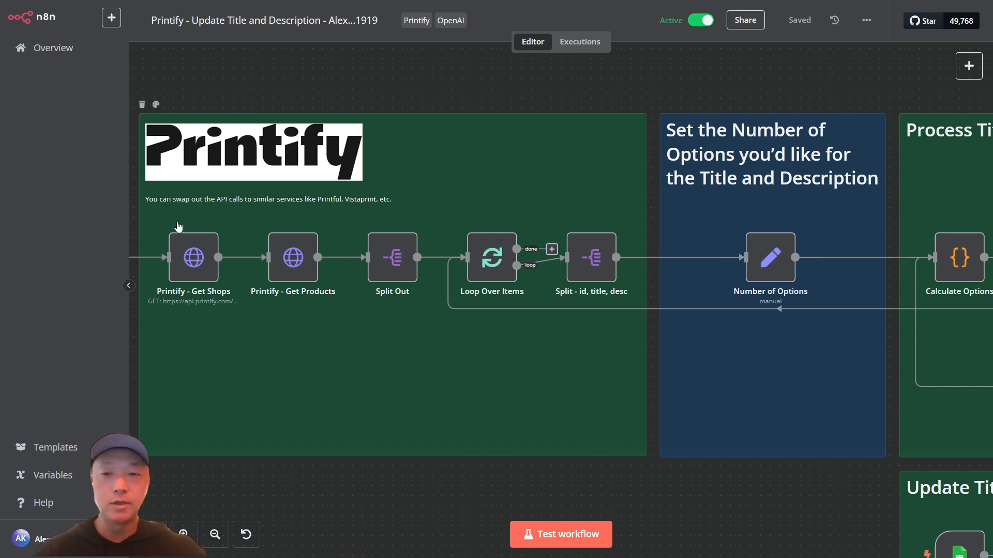
mouse_move(356, 320)
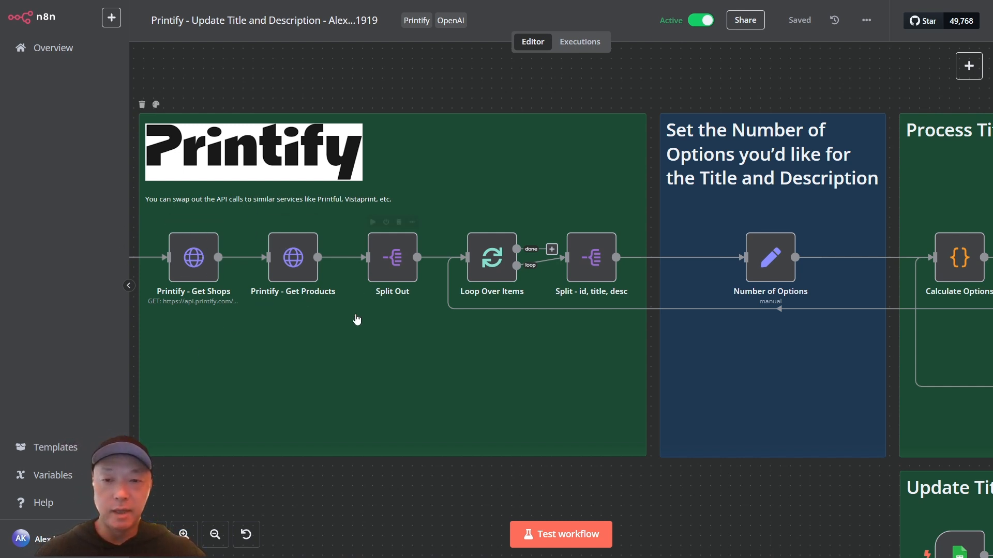
mouse_move(576, 396)
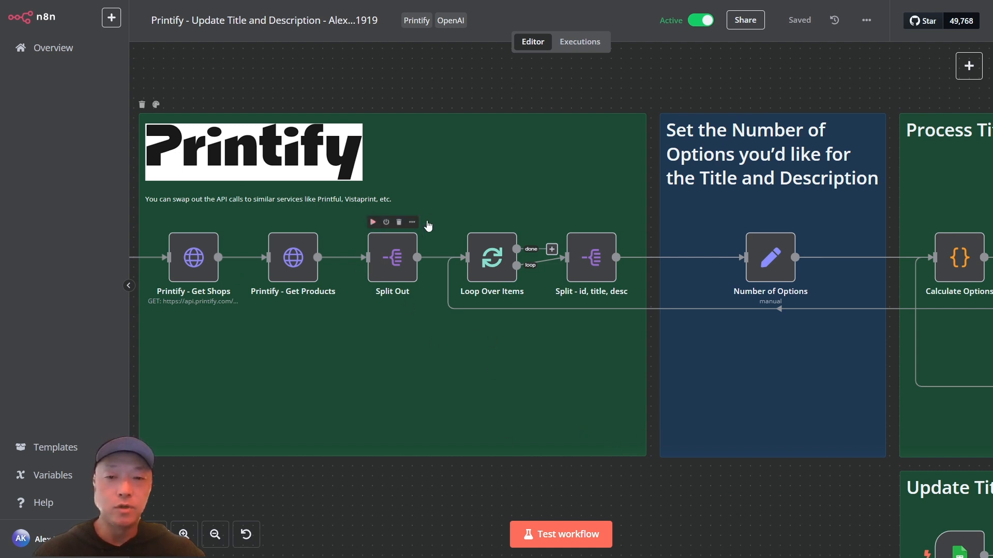
mouse_move(430, 336)
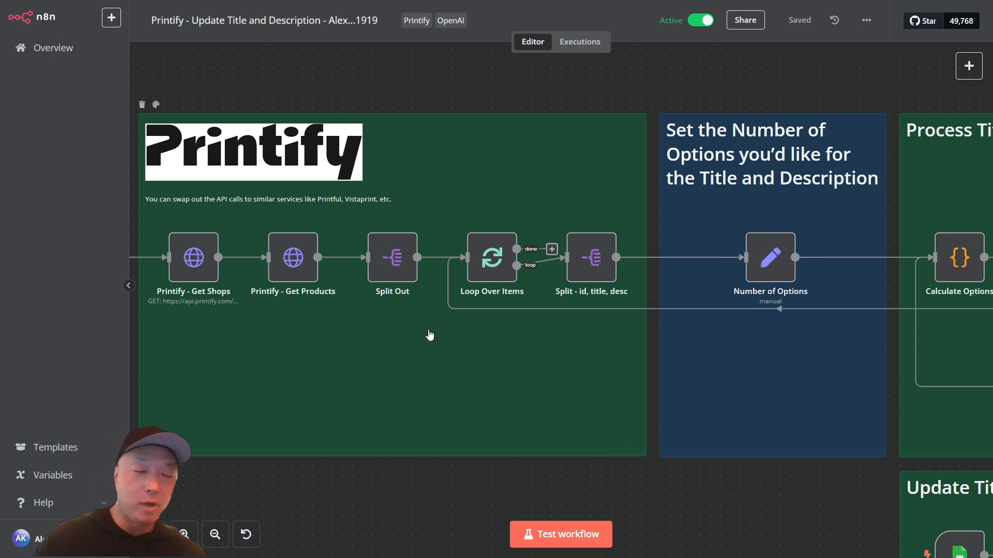
mouse_move(559, 331)
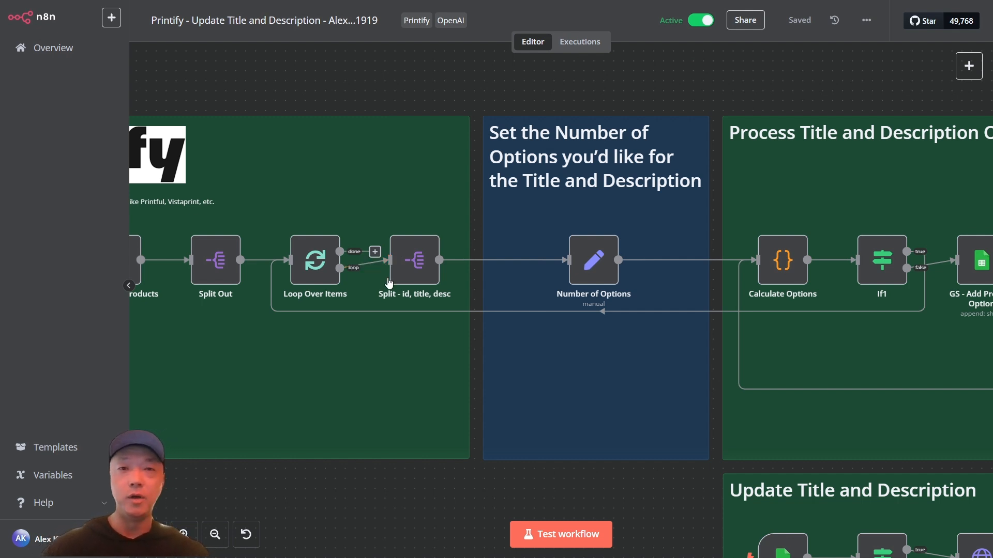
mouse_move(395, 292)
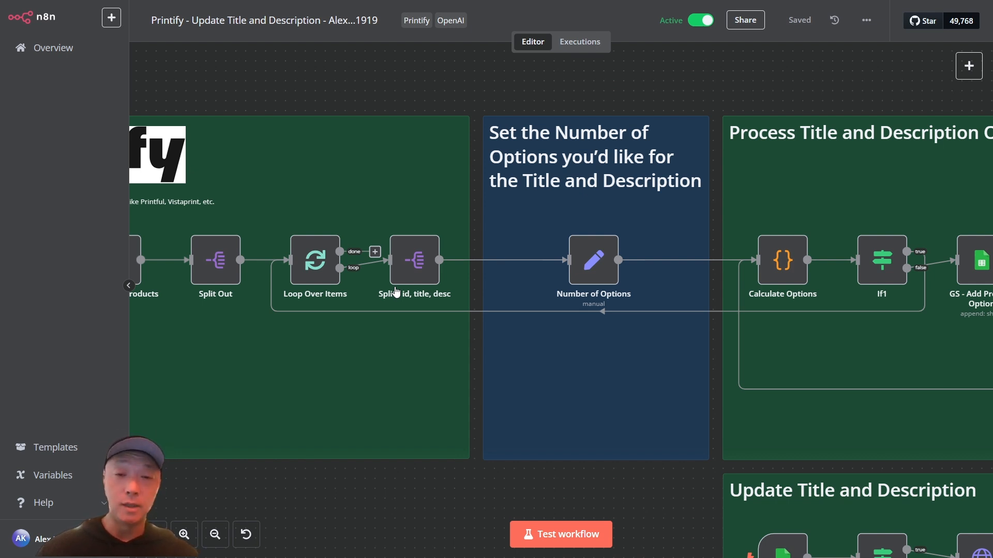
mouse_move(436, 256)
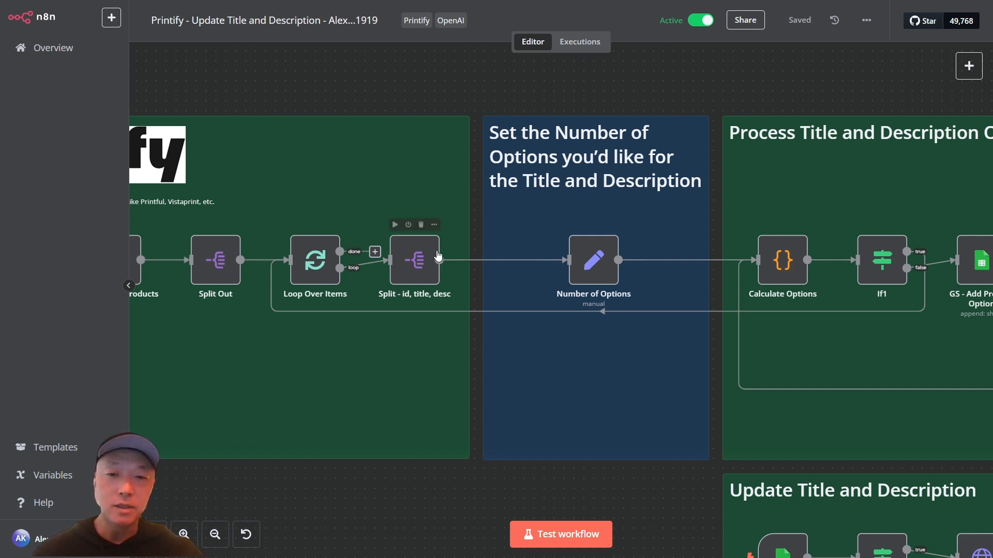
mouse_move(477, 345)
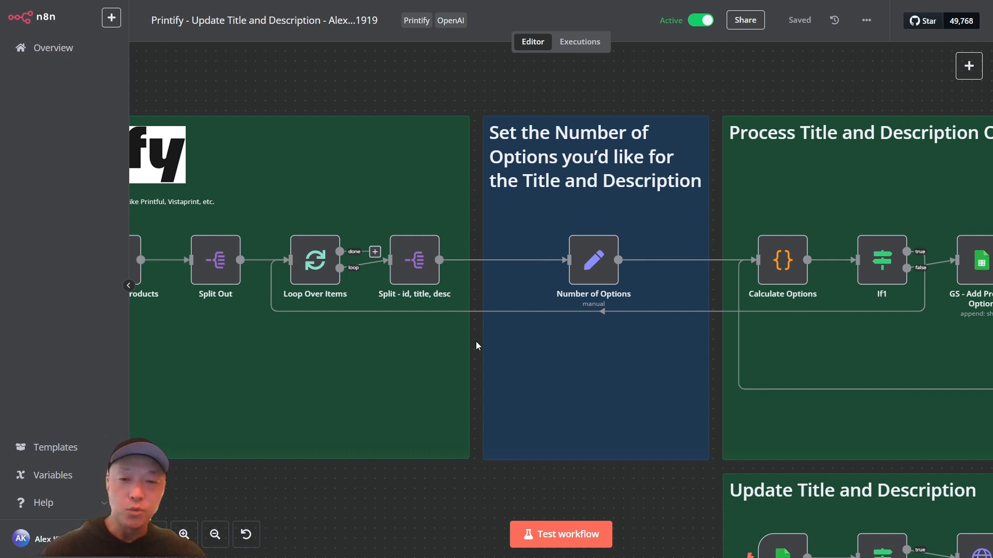
mouse_move(480, 371)
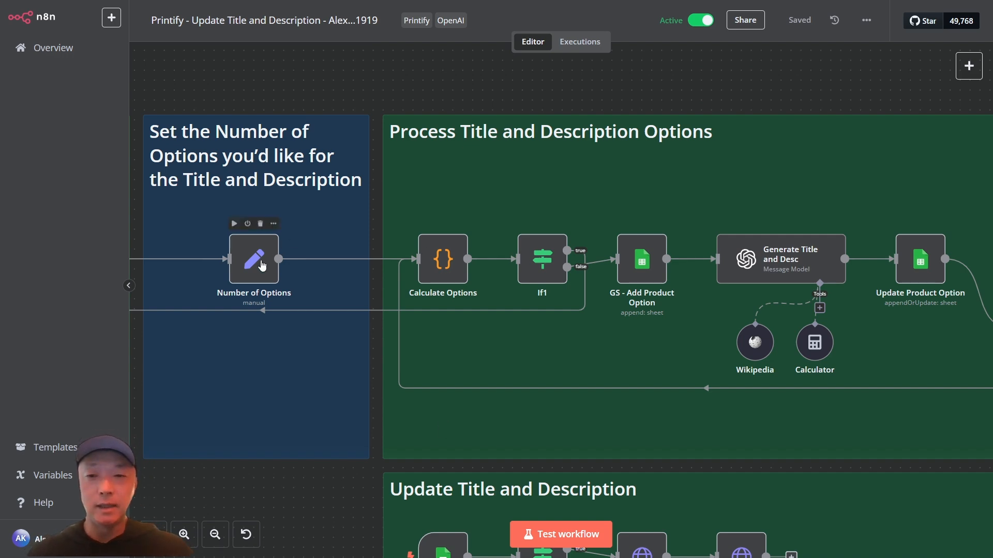
double_click(253, 259)
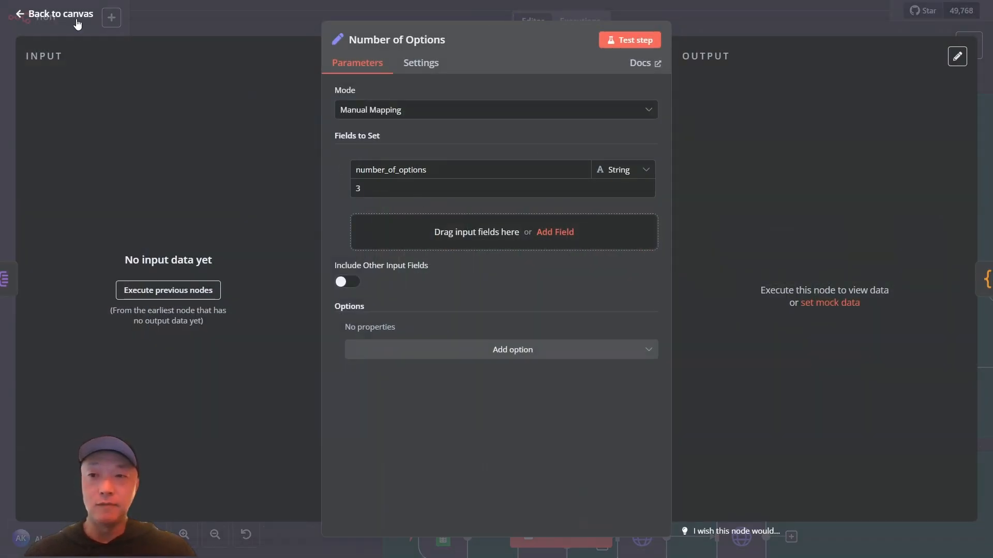
left_click(59, 13)
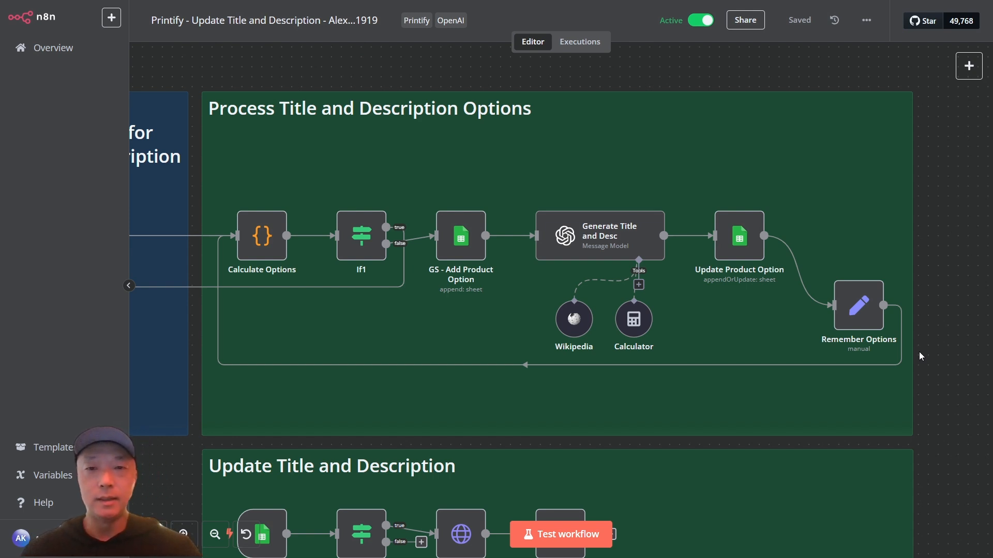
mouse_move(573, 319)
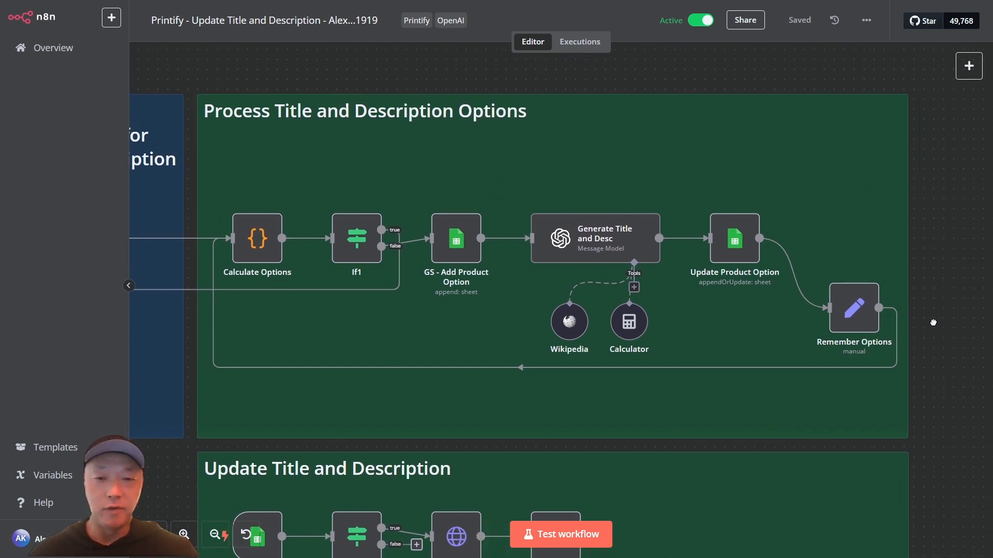
mouse_move(936, 326)
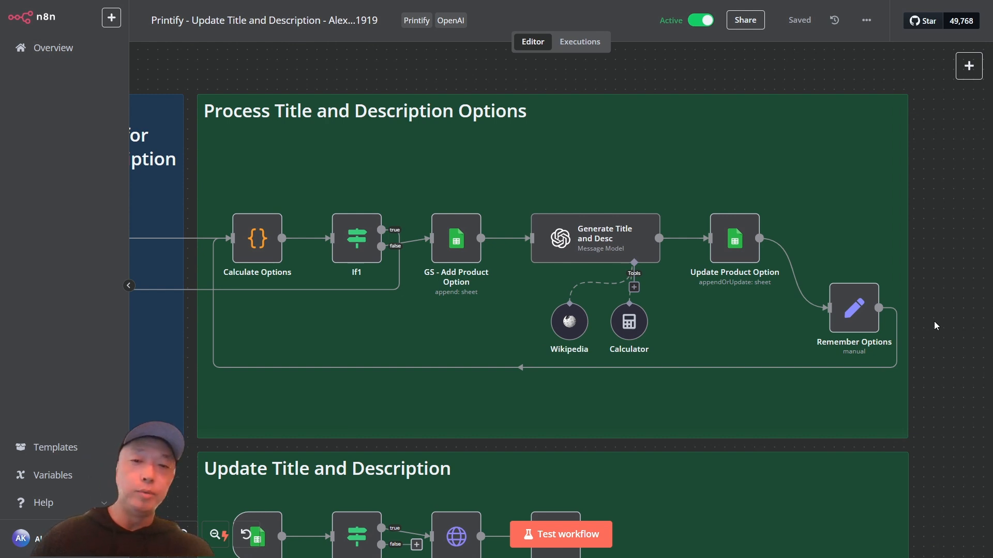
mouse_move(600, 282)
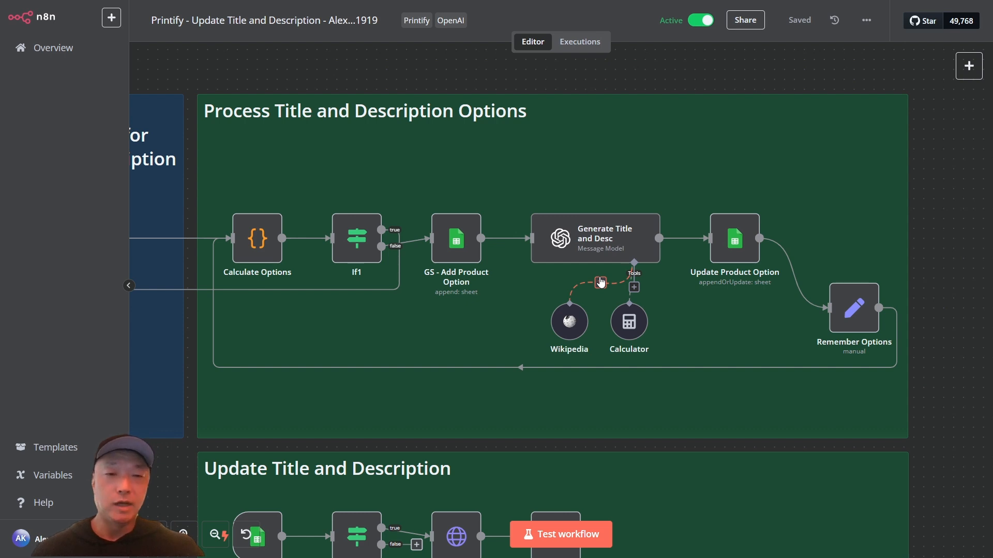
mouse_move(953, 235)
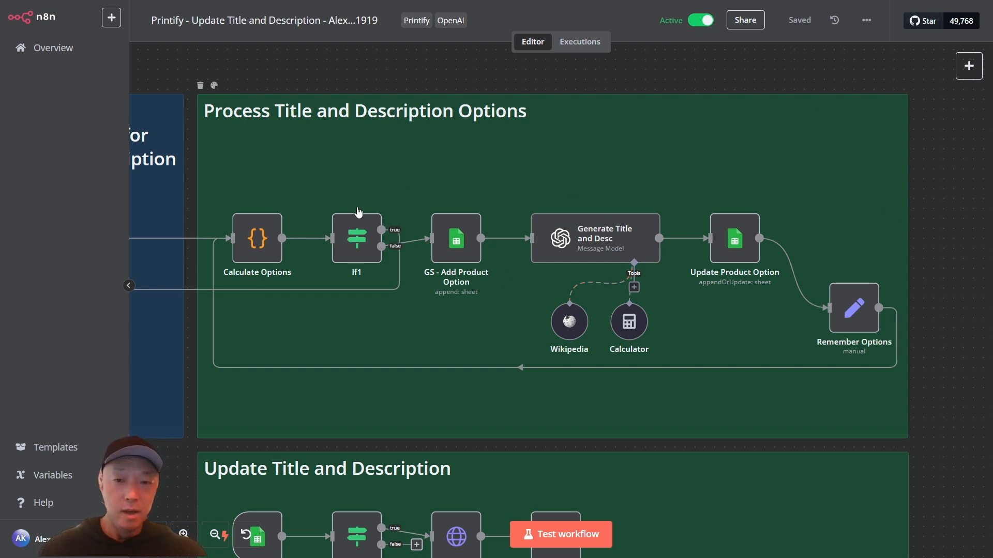
mouse_move(353, 312)
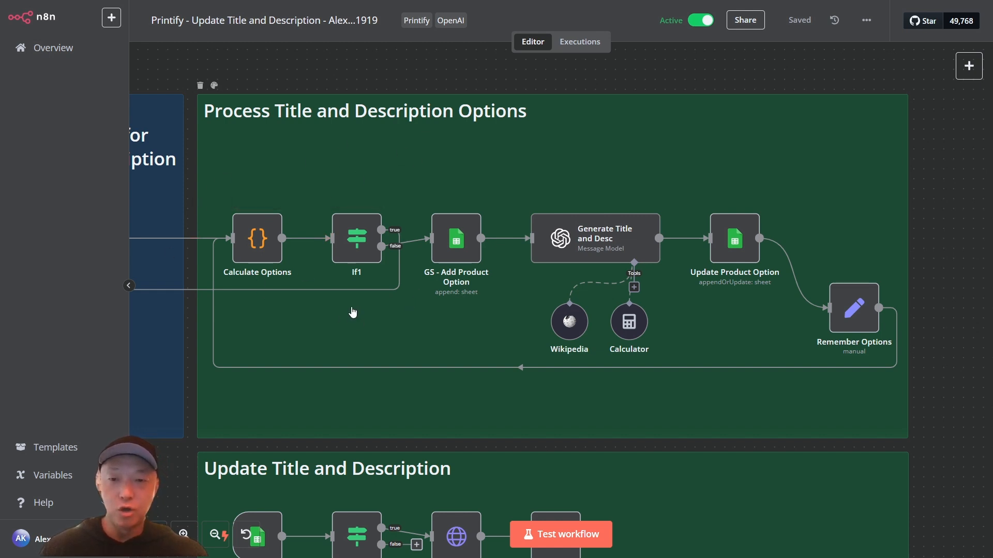
mouse_move(391, 330)
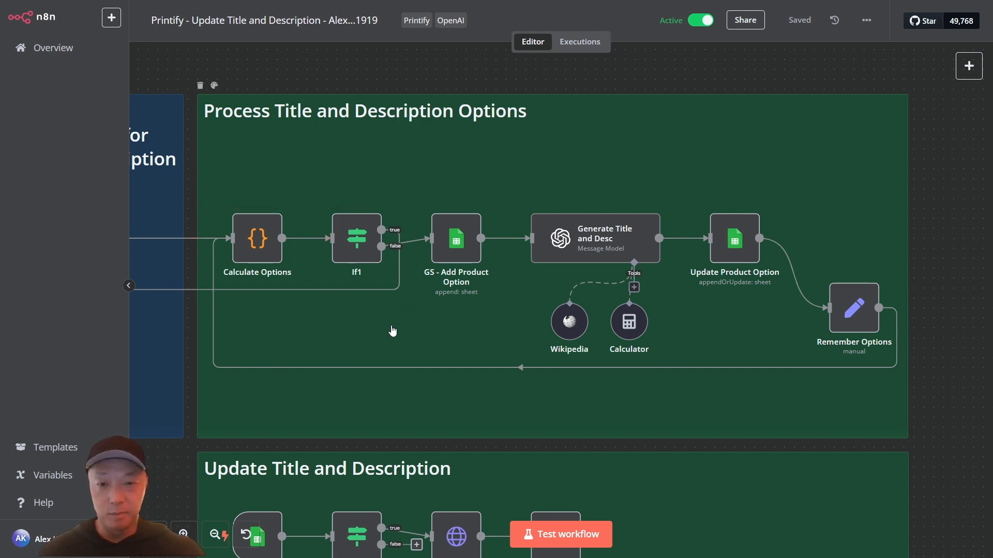
mouse_move(456, 239)
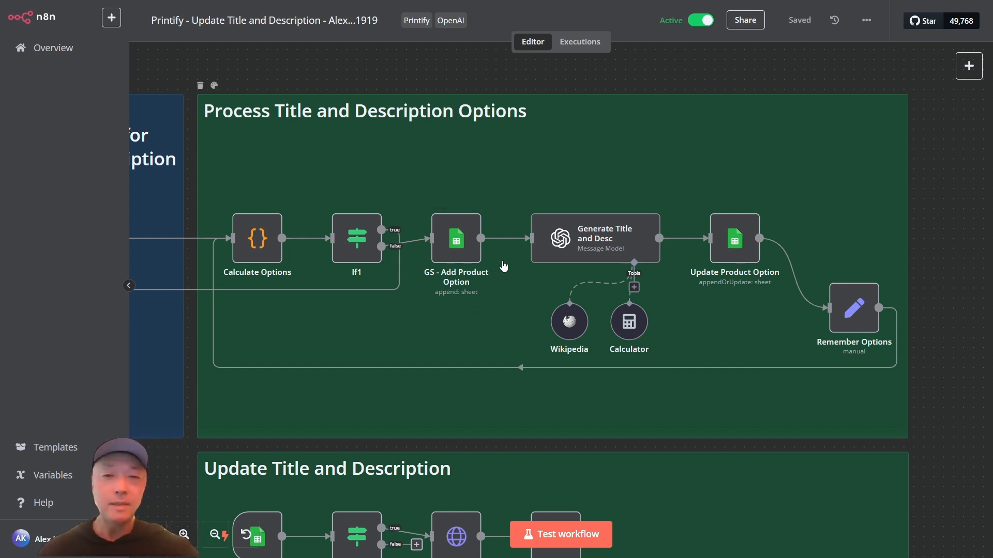
mouse_move(921, 296)
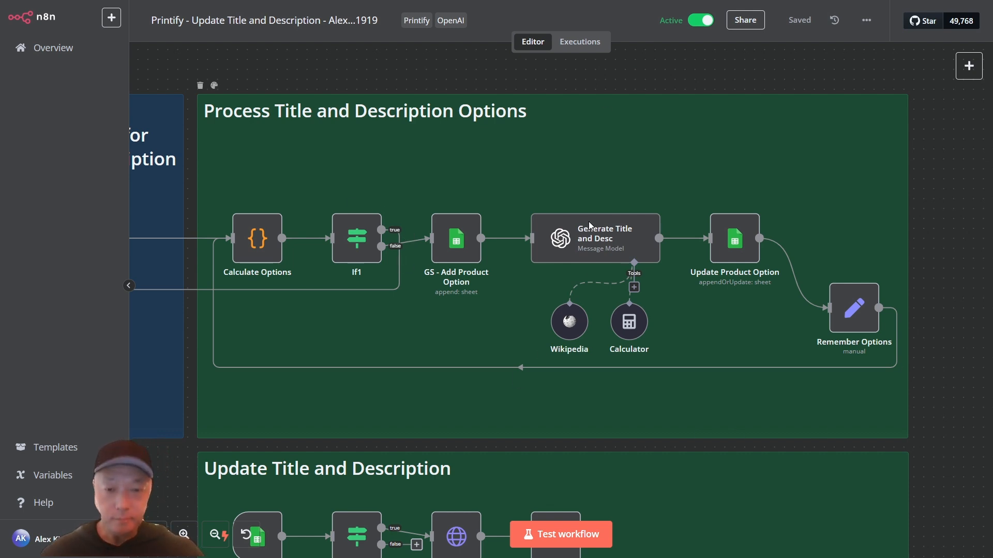
mouse_move(467, 146)
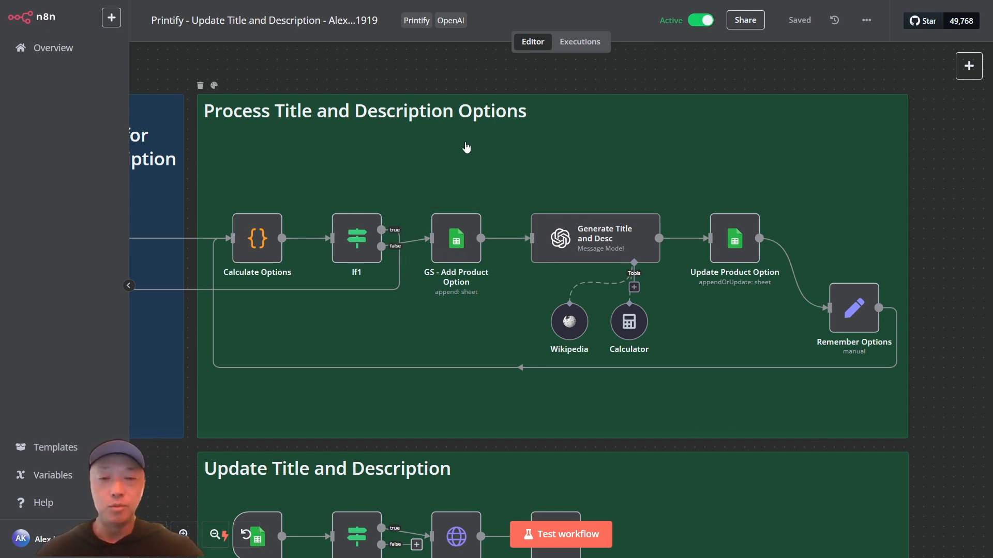
mouse_move(685, 248)
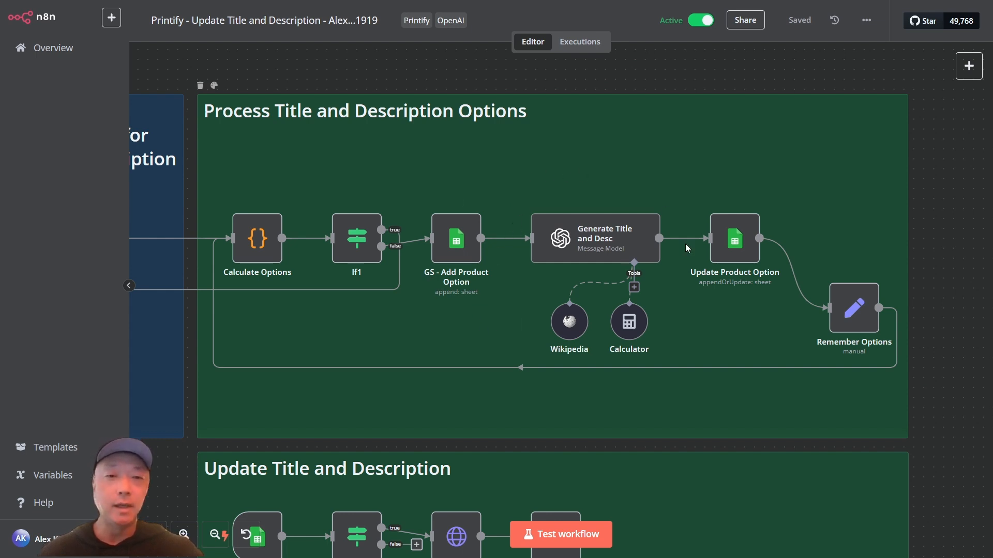
mouse_move(645, 360)
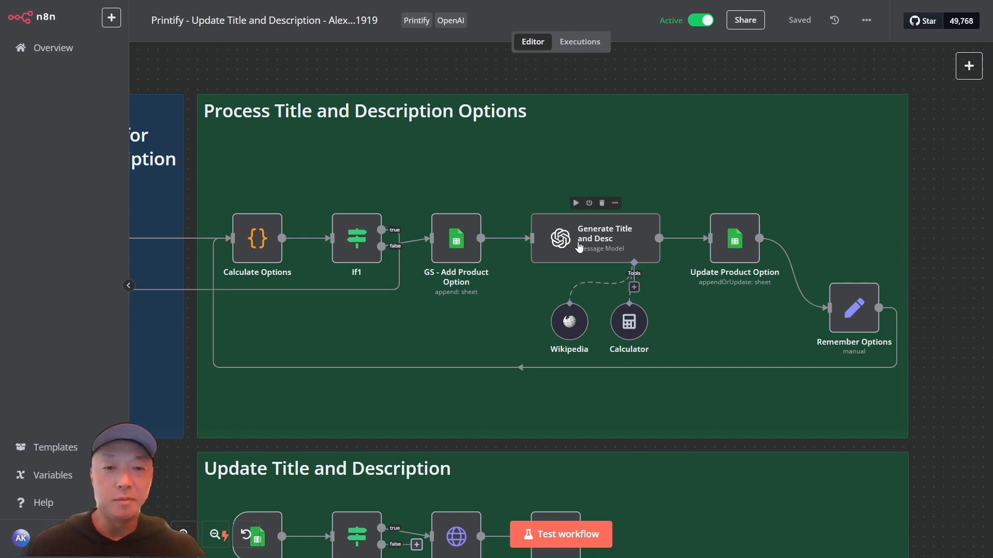
Open the Generate Title and Desc node and expand its first user prompt expression with preview
double_click(594, 239)
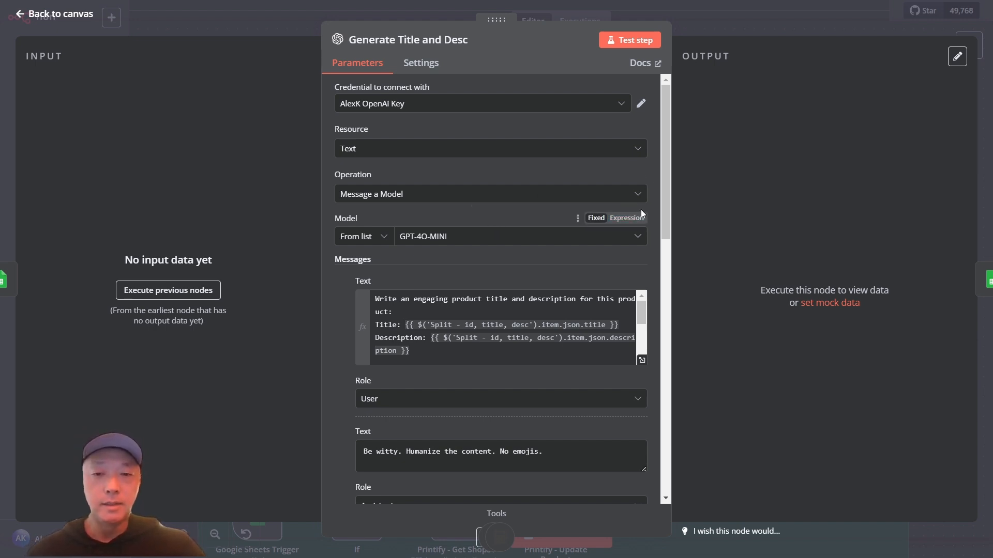
scroll("down", 3)
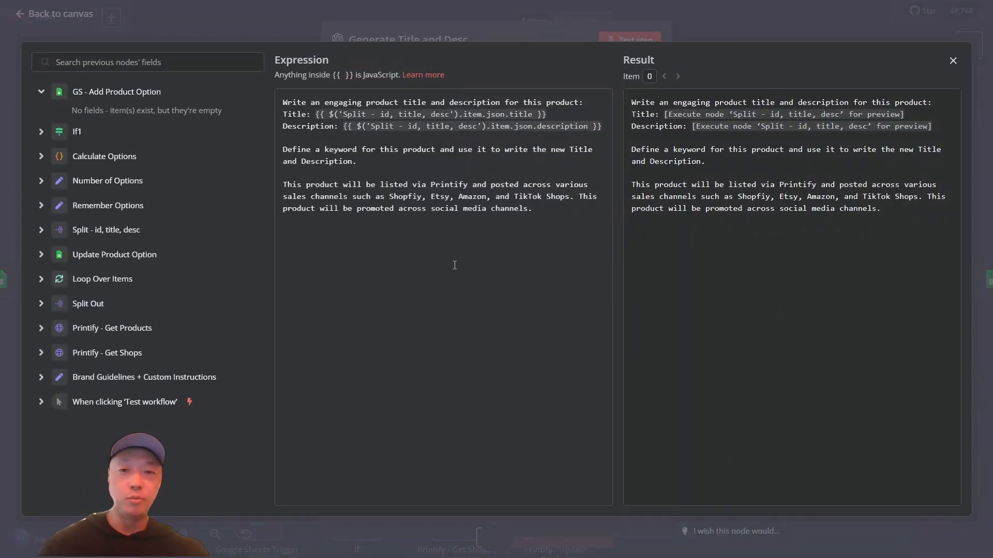
mouse_move(599, 227)
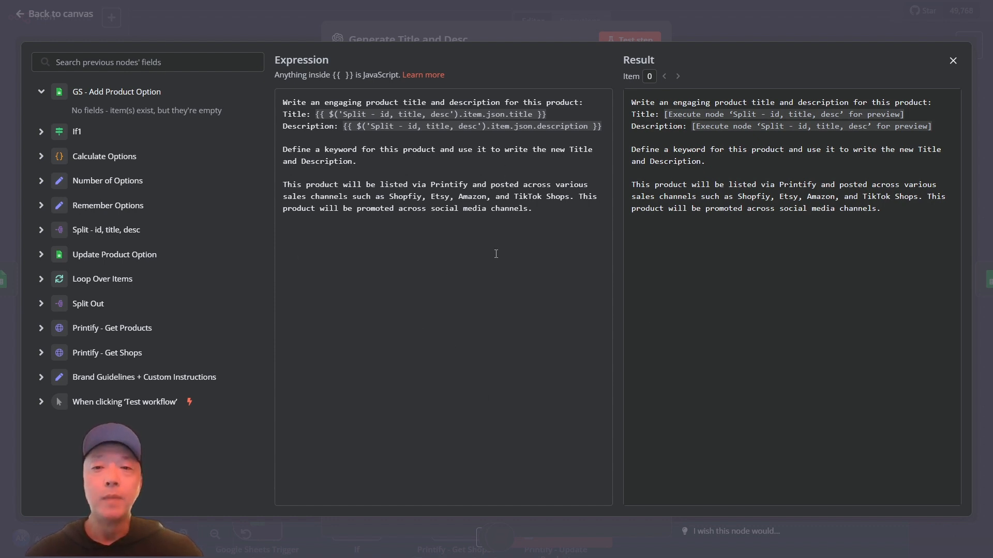
mouse_move(485, 388)
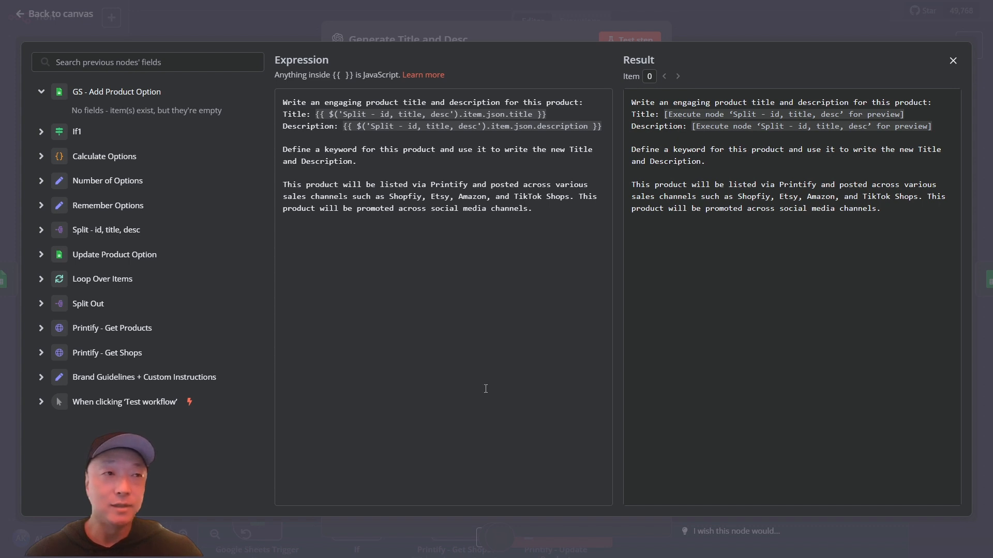
mouse_move(572, 242)
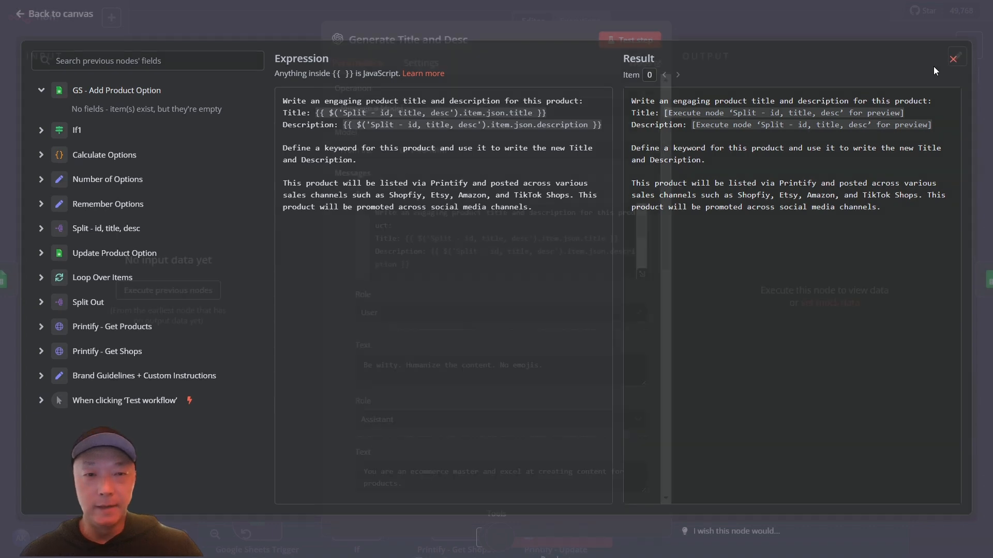
Close the expanded prompt and scroll through the node's message list
left_click(953, 58)
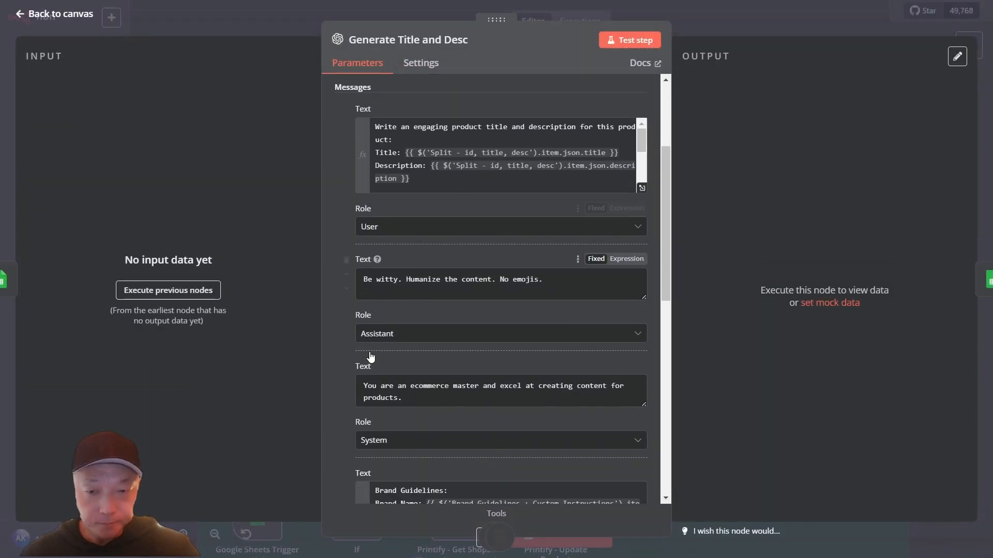
scroll("down", 3)
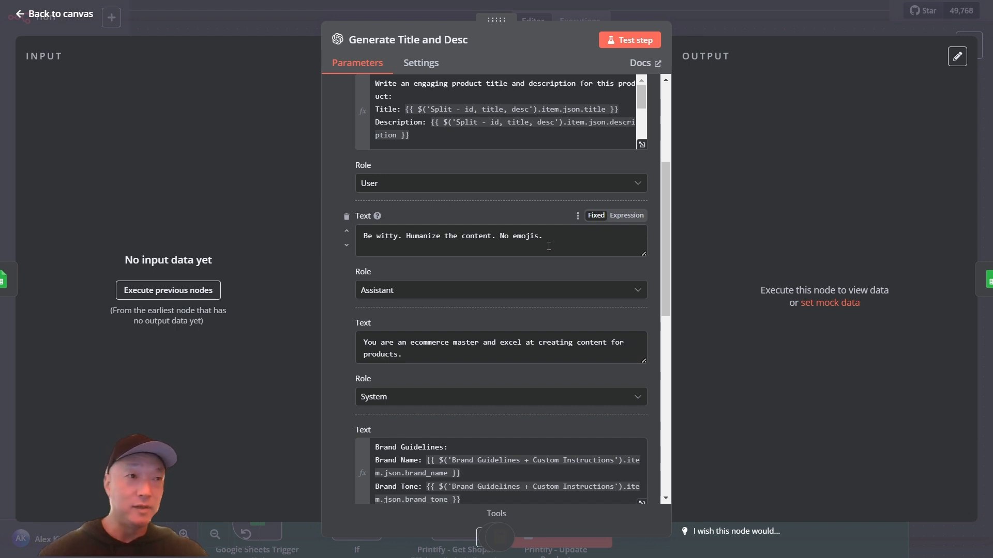
mouse_move(453, 281)
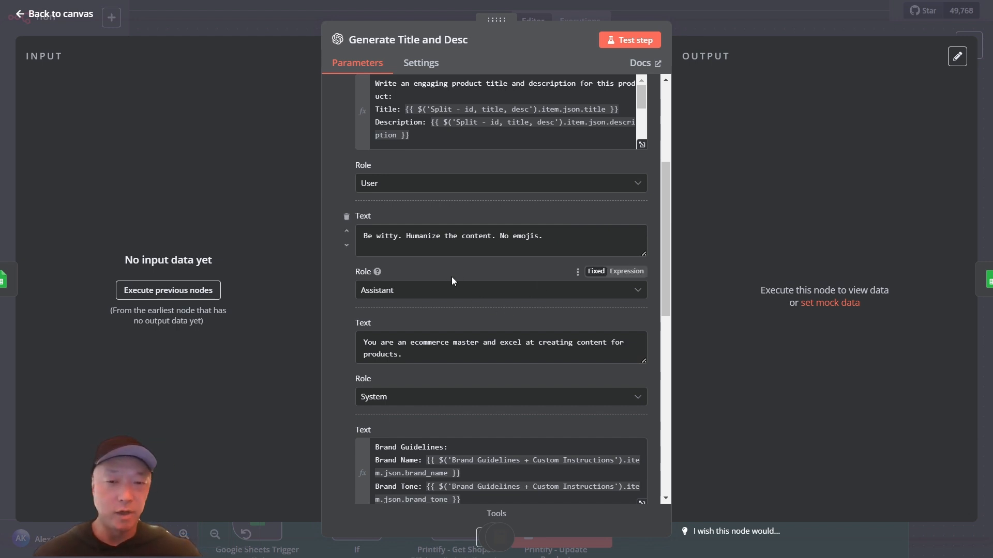
mouse_move(467, 270)
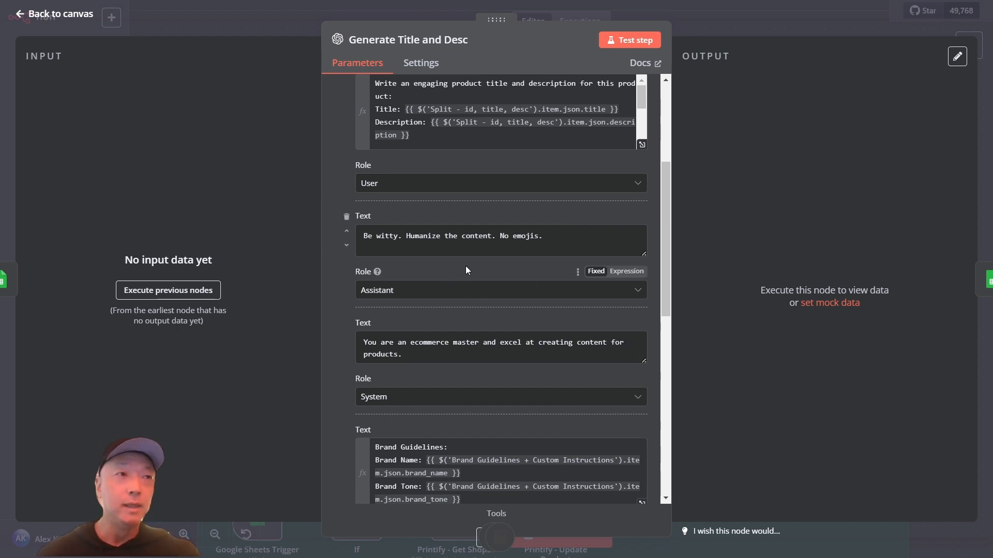
scroll("down", 3)
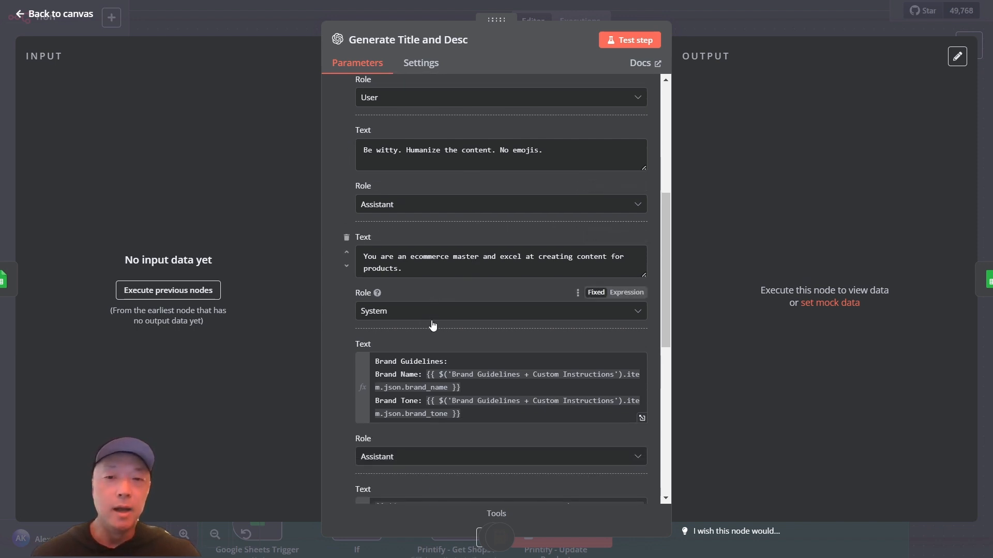
mouse_move(462, 308)
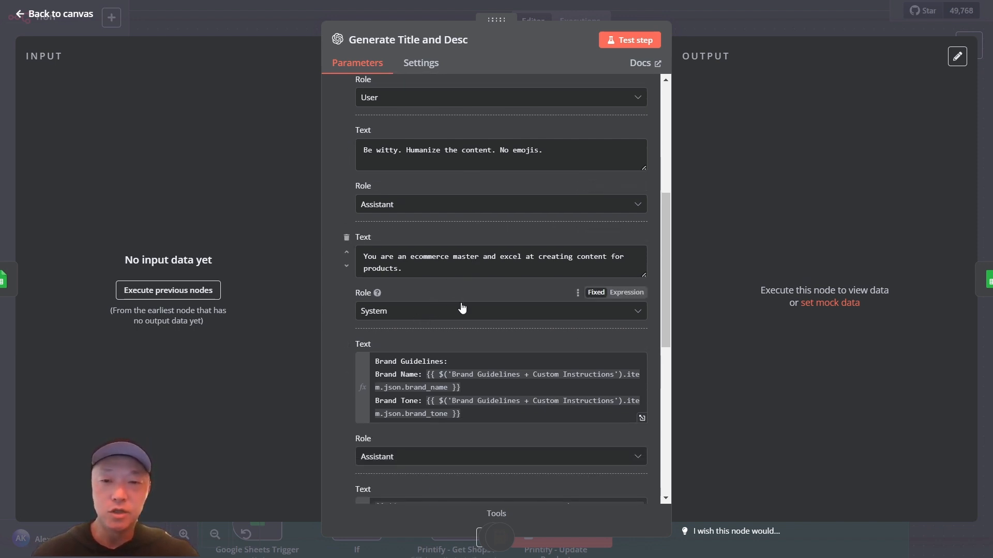
mouse_move(477, 310)
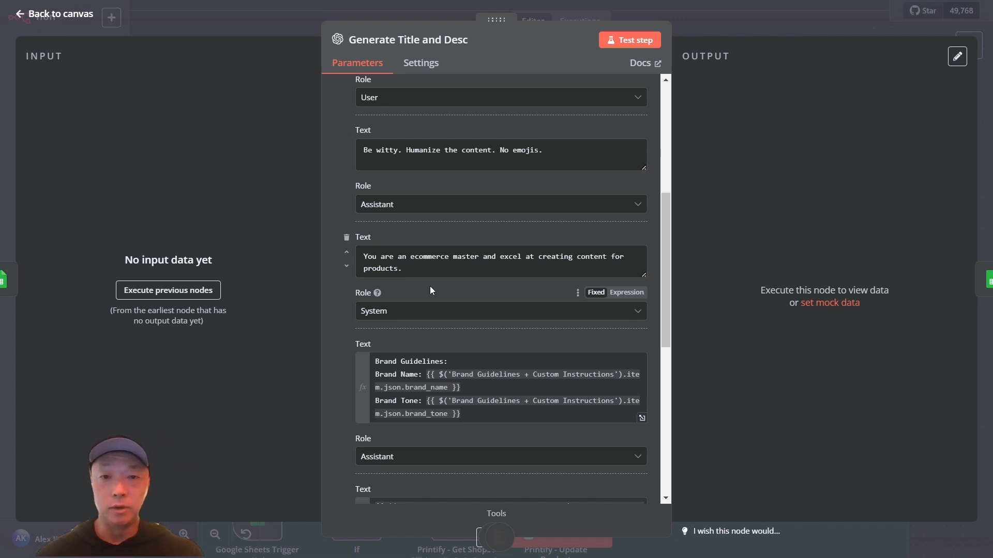
scroll("down", 3)
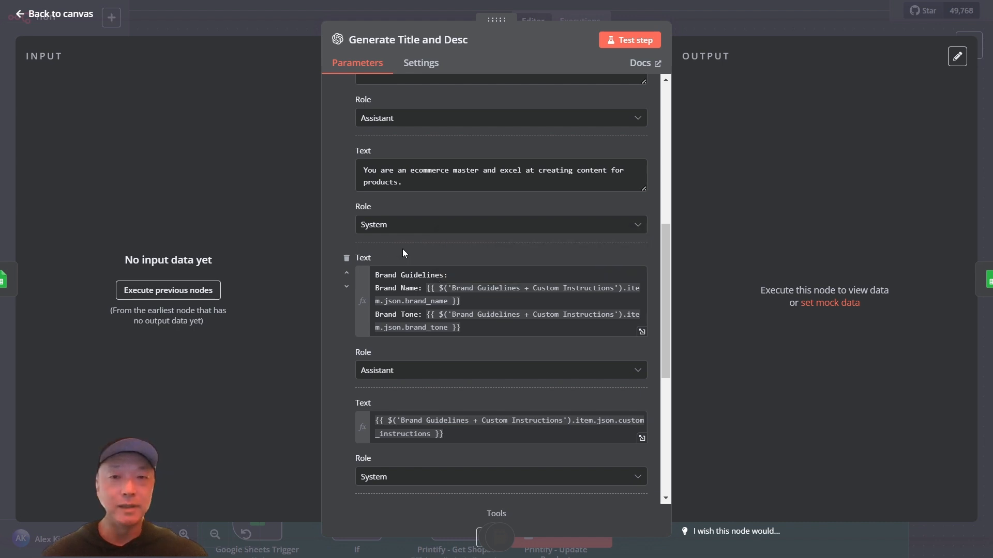
mouse_move(419, 346)
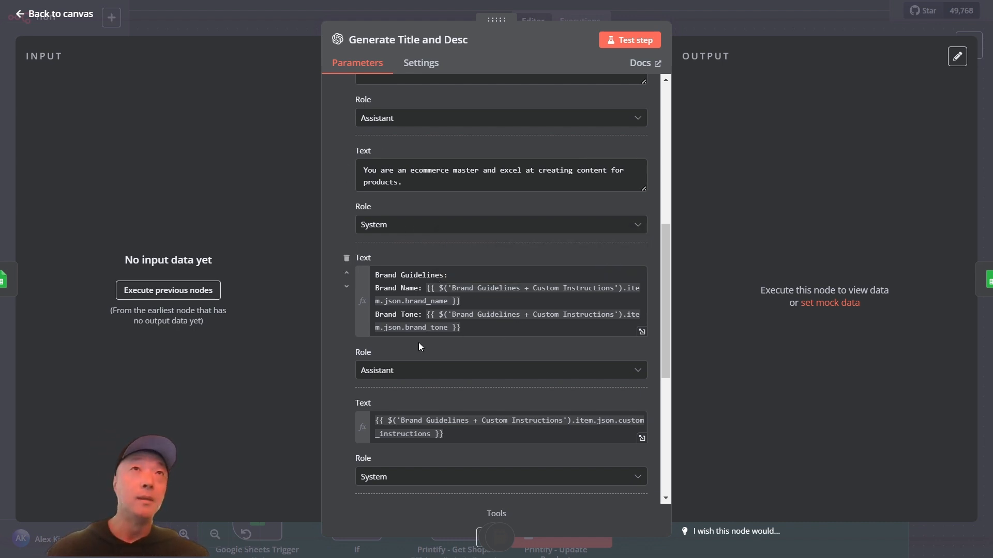
mouse_move(399, 397)
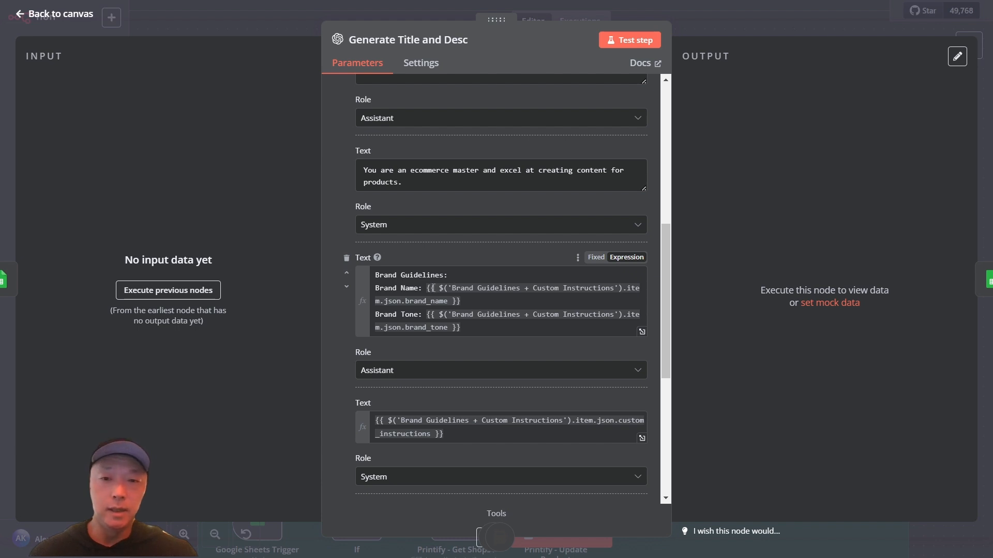
mouse_move(362, 360)
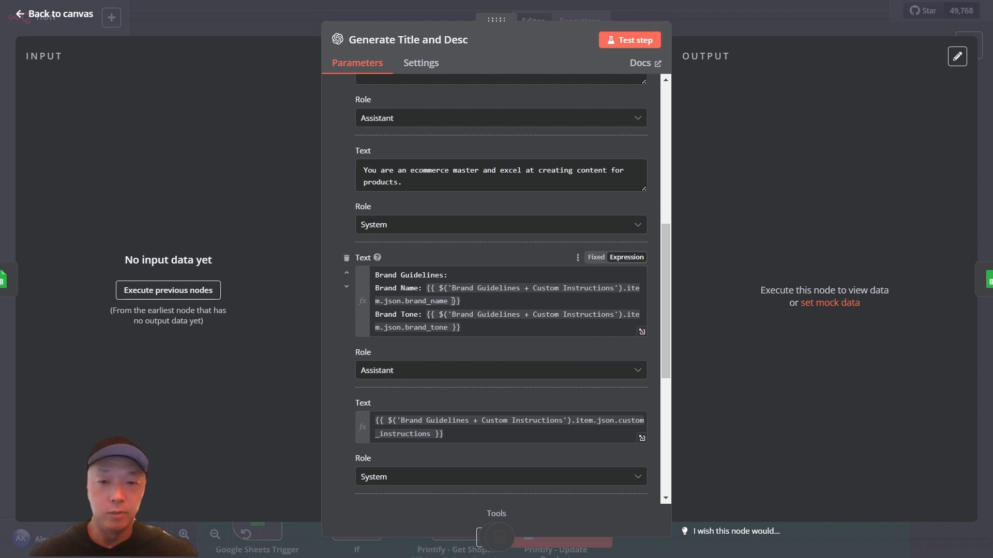
Reach the custom instructions expression and System output format of Keyword, Title, Description
scroll("down", 3)
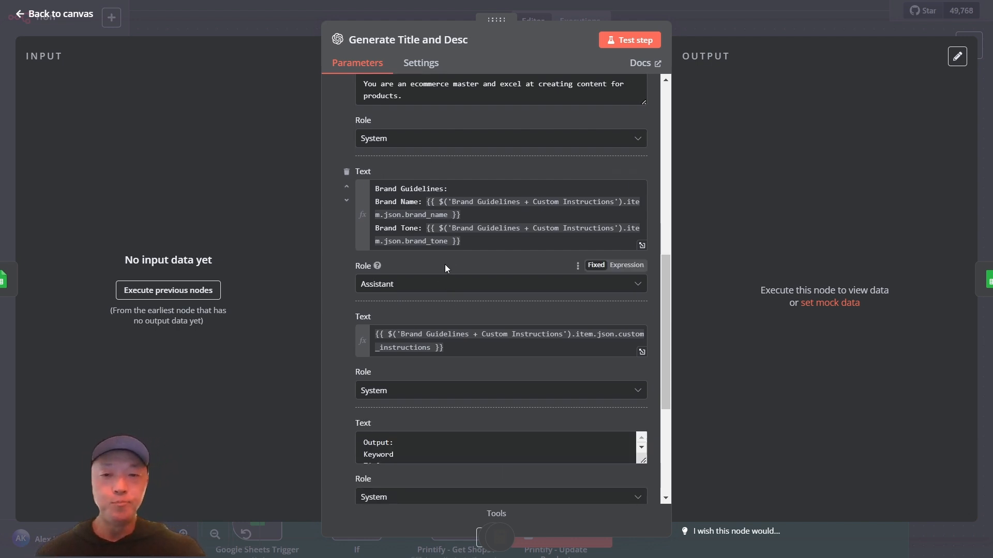
scroll("down", 3)
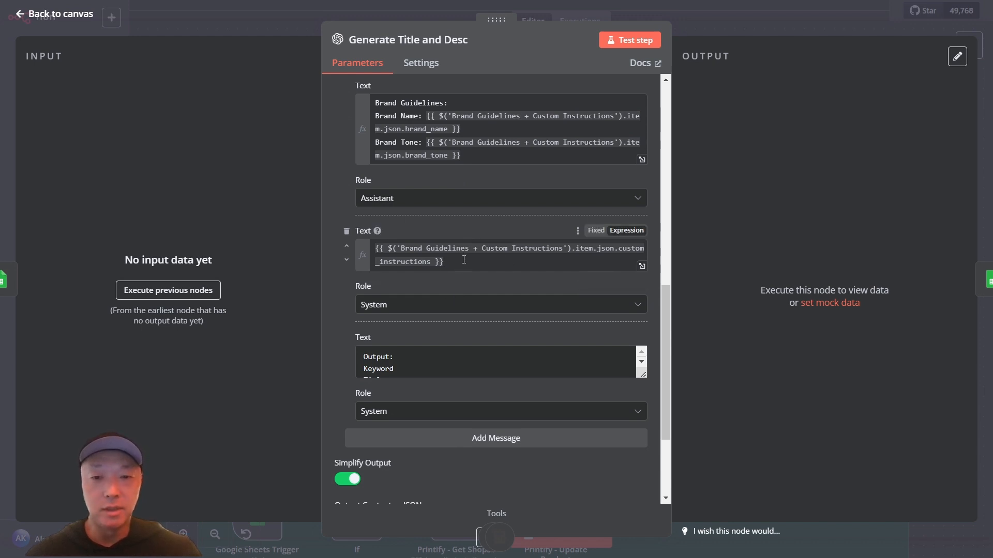
scroll("down", 3)
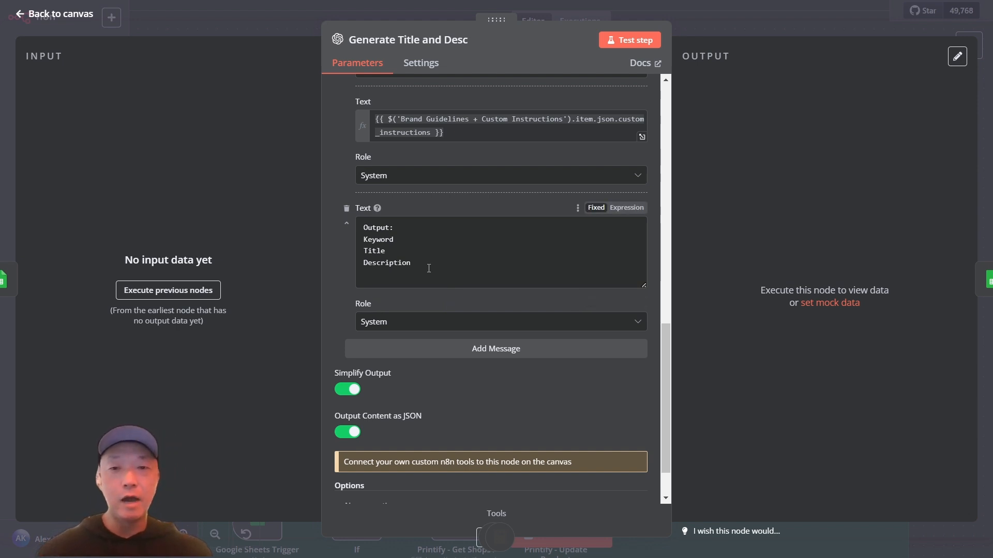
mouse_move(342, 442)
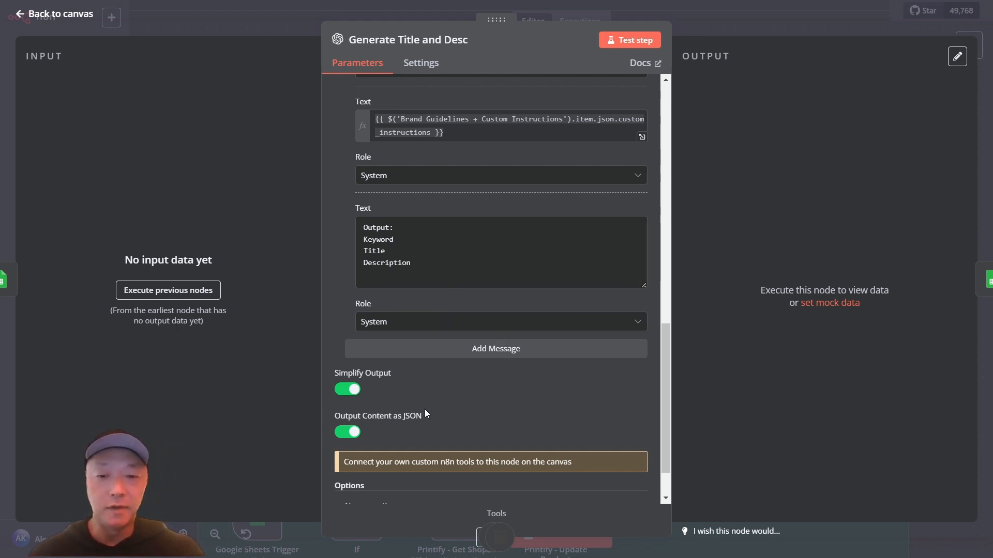
mouse_move(442, 459)
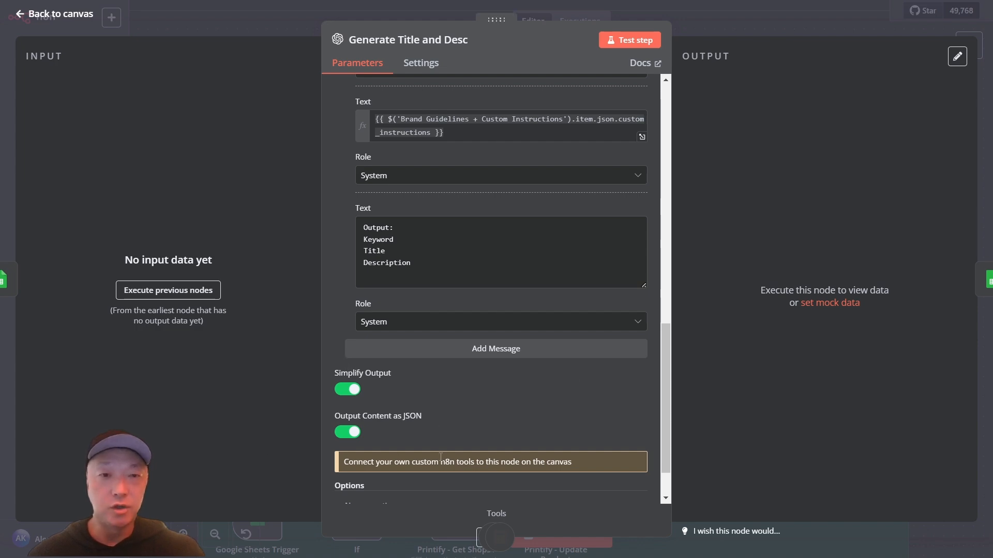
Return to the canvas and browse the tools list attached to Generate Title and Desc
left_click(57, 14)
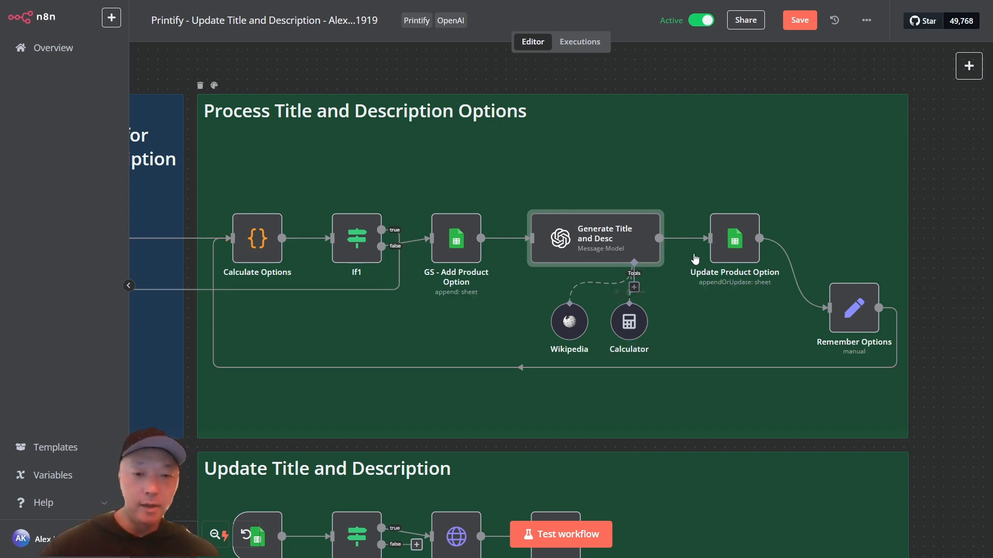
mouse_move(679, 320)
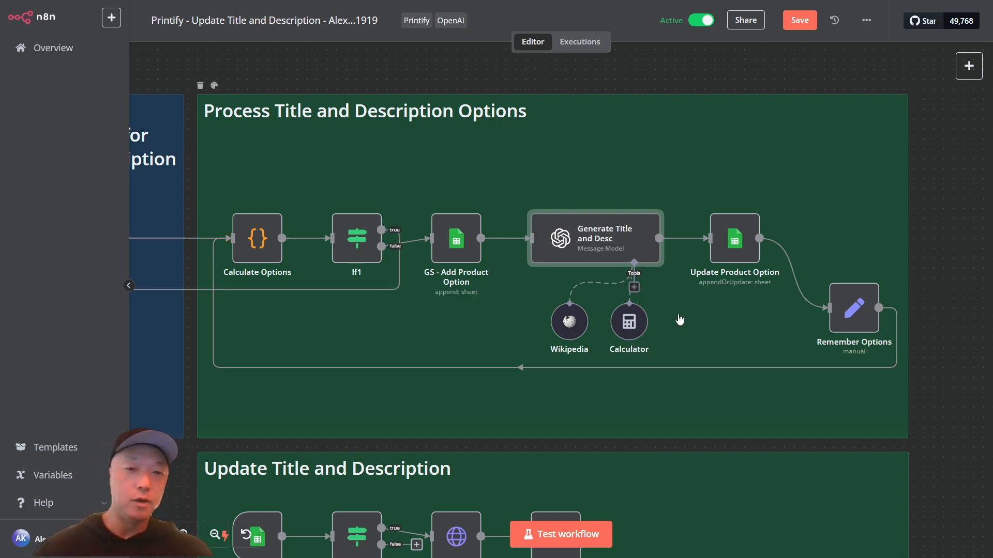
mouse_move(466, 351)
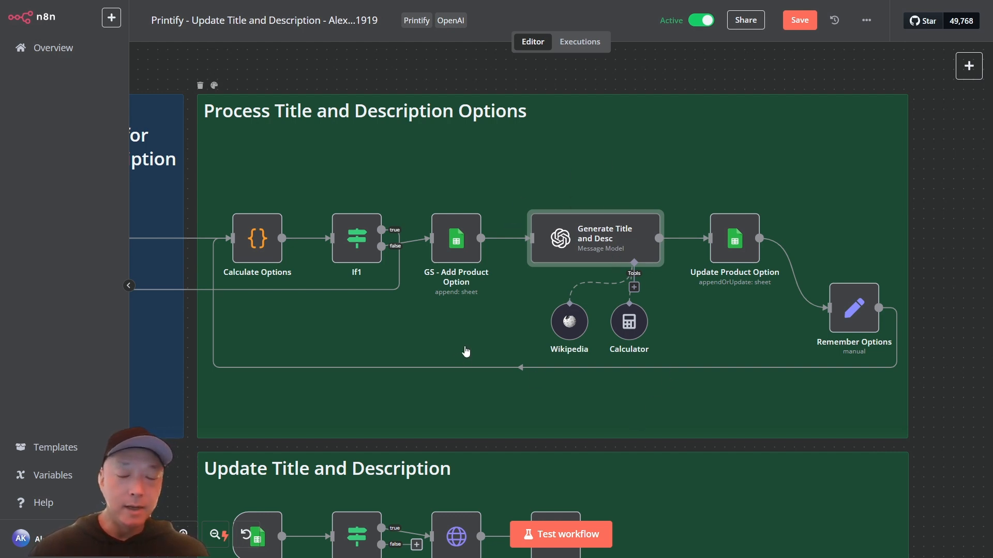
mouse_move(667, 282)
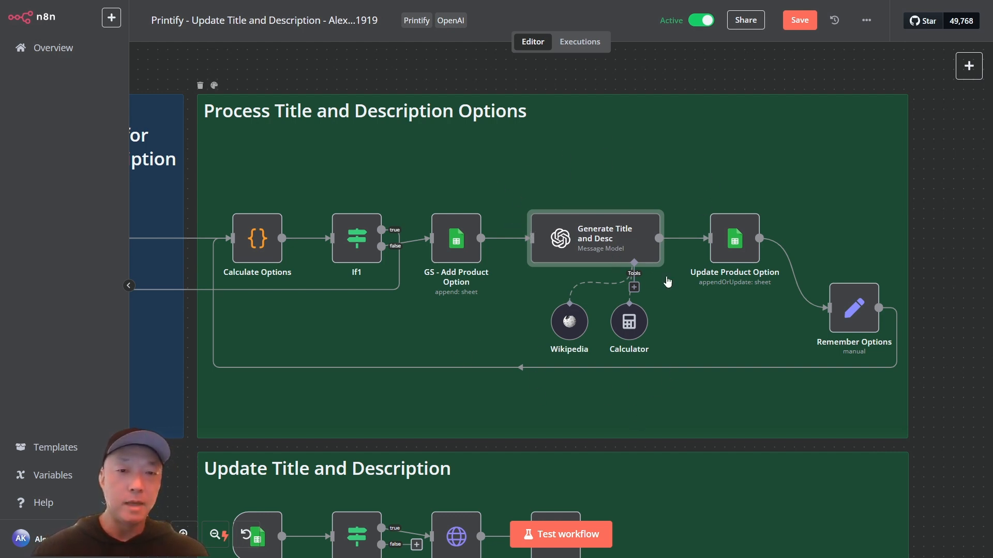
mouse_move(543, 340)
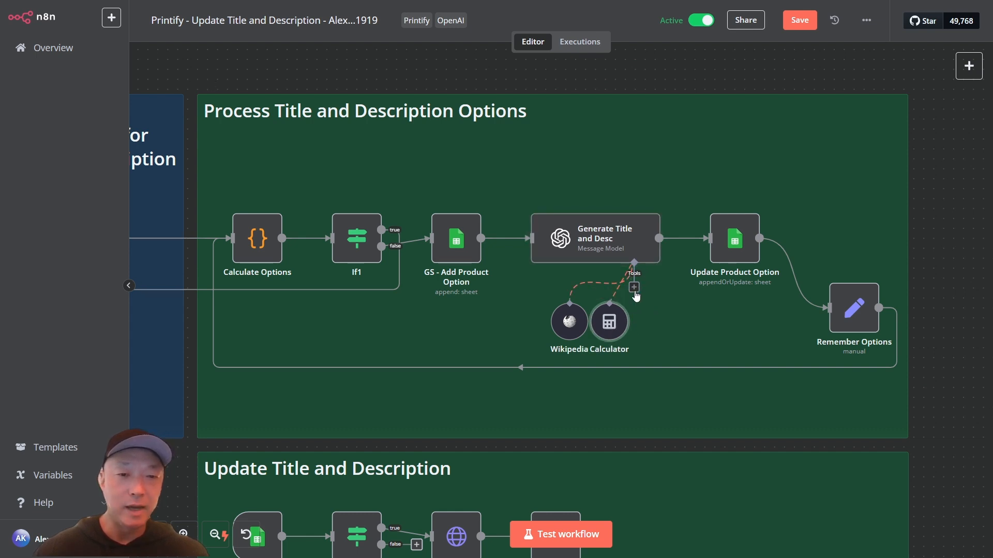
left_click(634, 286)
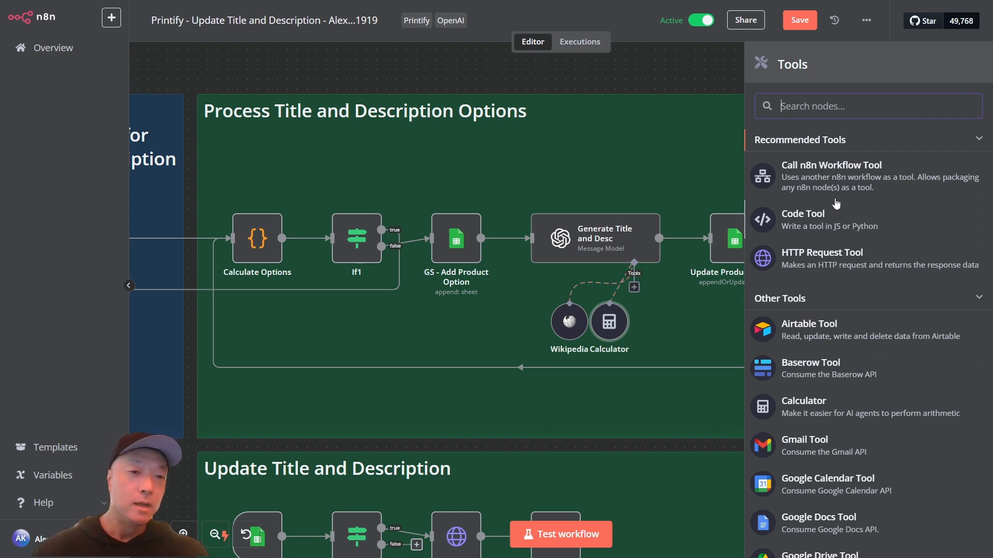
mouse_move(820, 187)
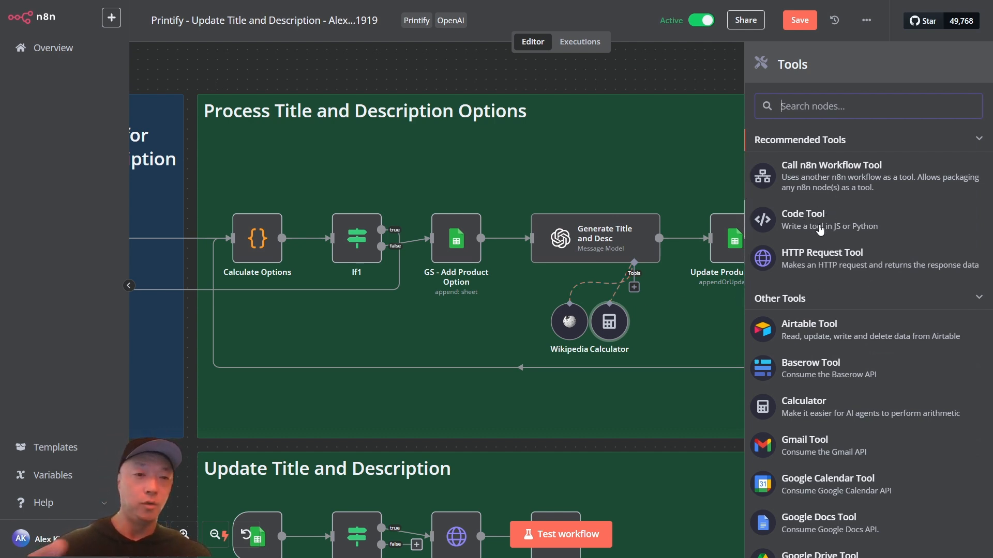
mouse_move(822, 258)
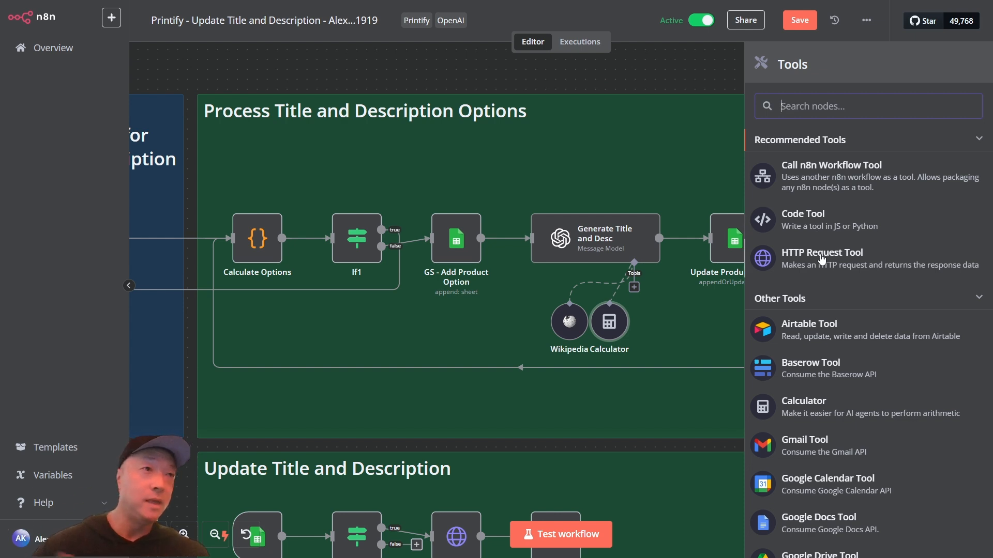
mouse_move(859, 273)
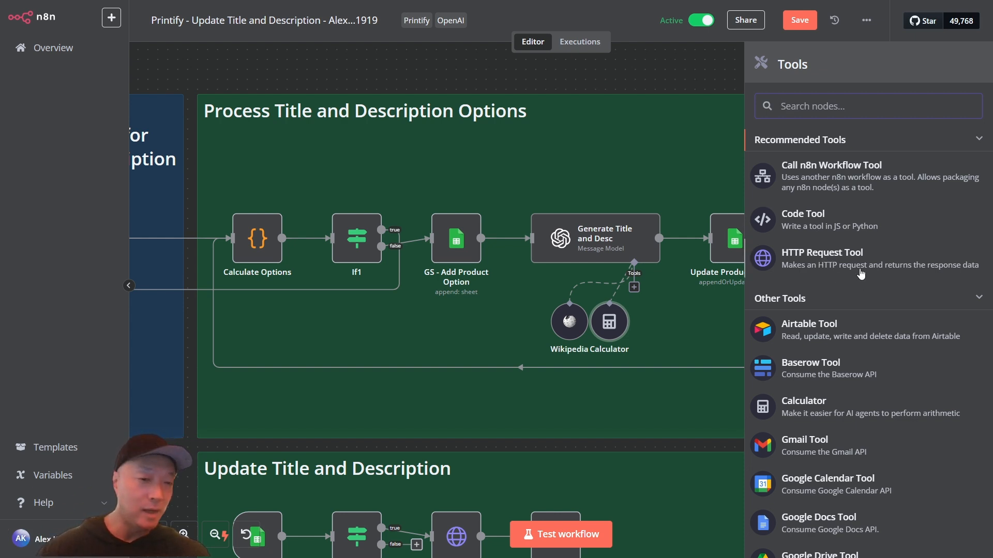
scroll("down", 3)
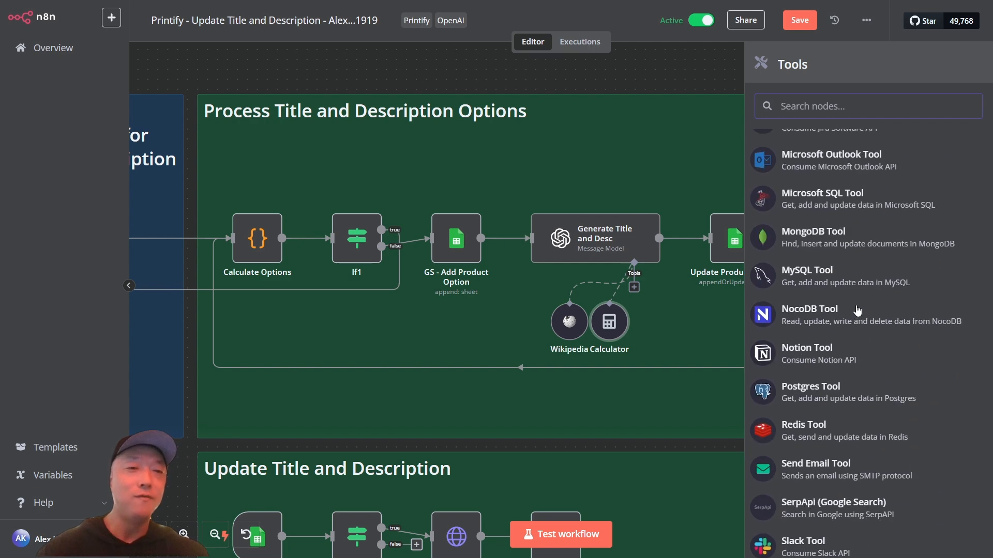
scroll("up", 3)
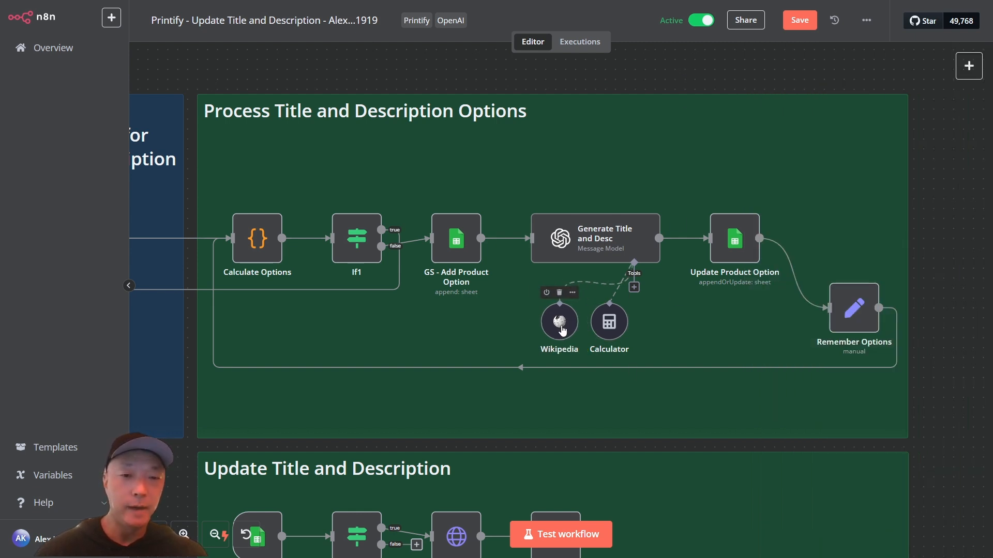
mouse_move(611, 265)
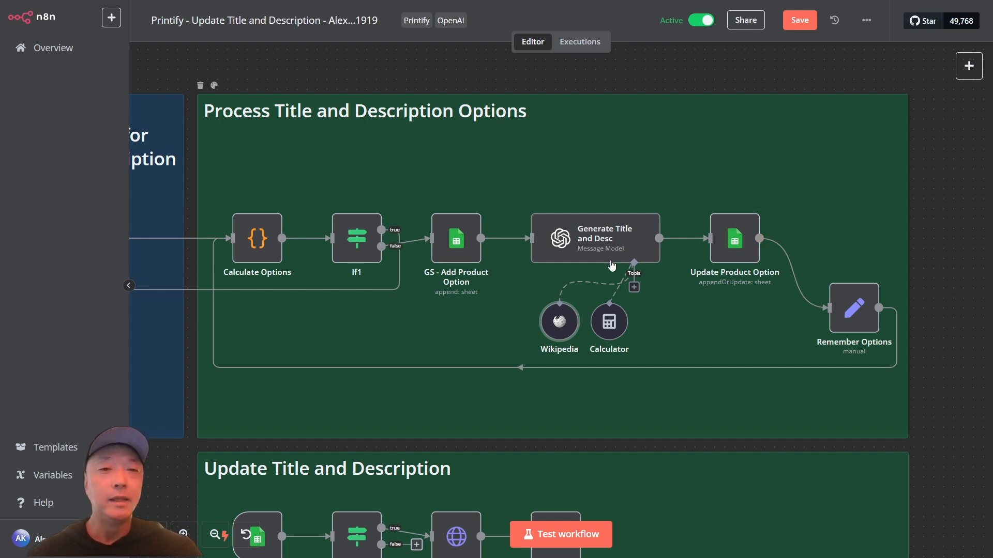
mouse_move(752, 309)
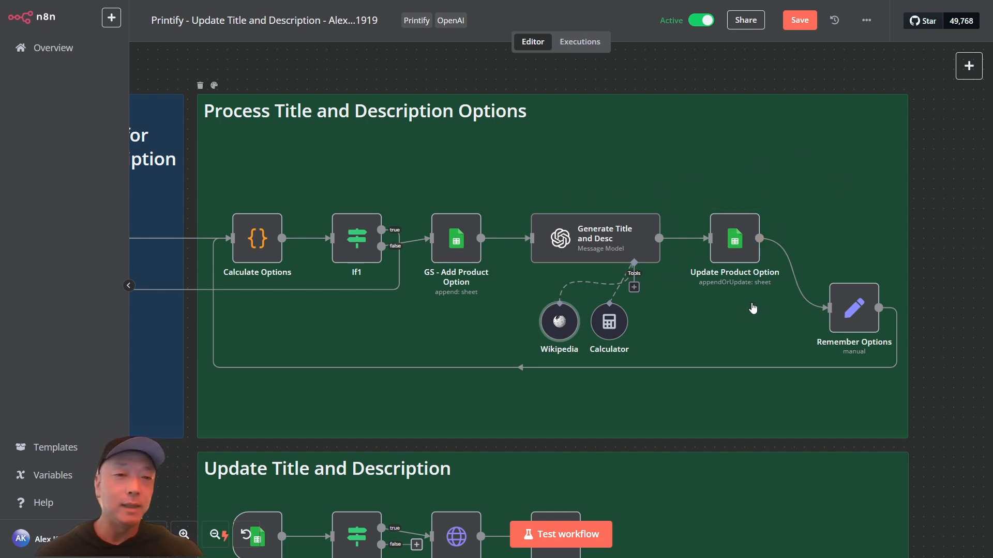
mouse_move(457, 254)
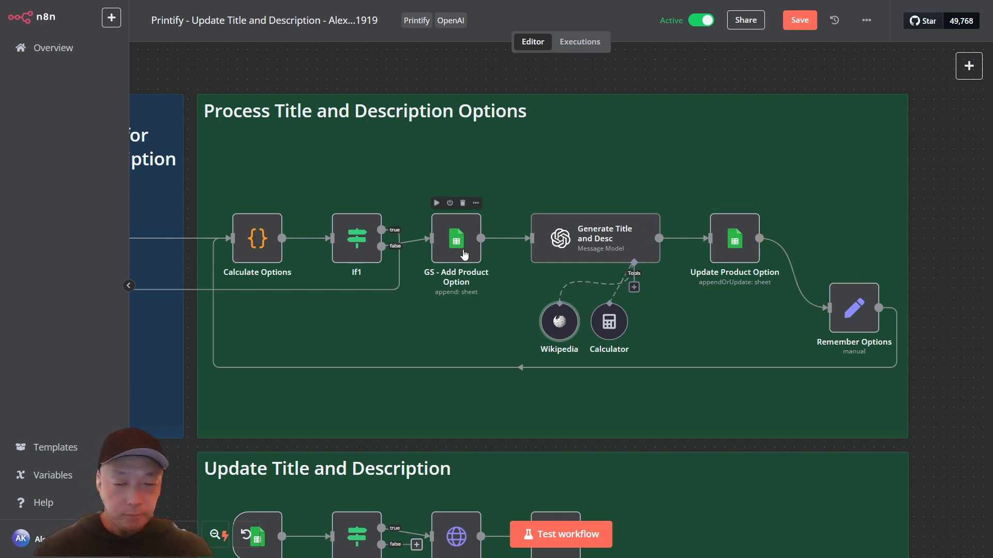
double_click(455, 238)
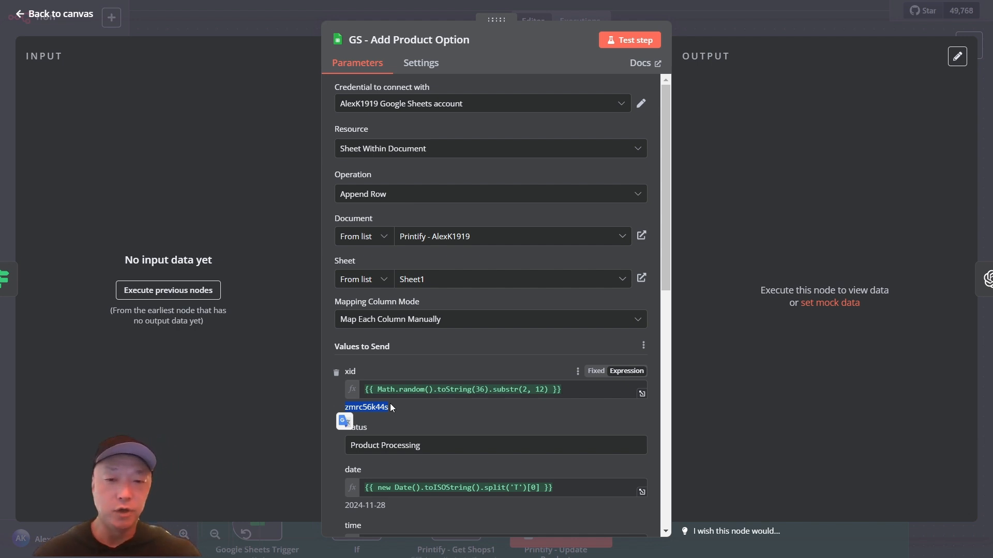
scroll("down", 3)
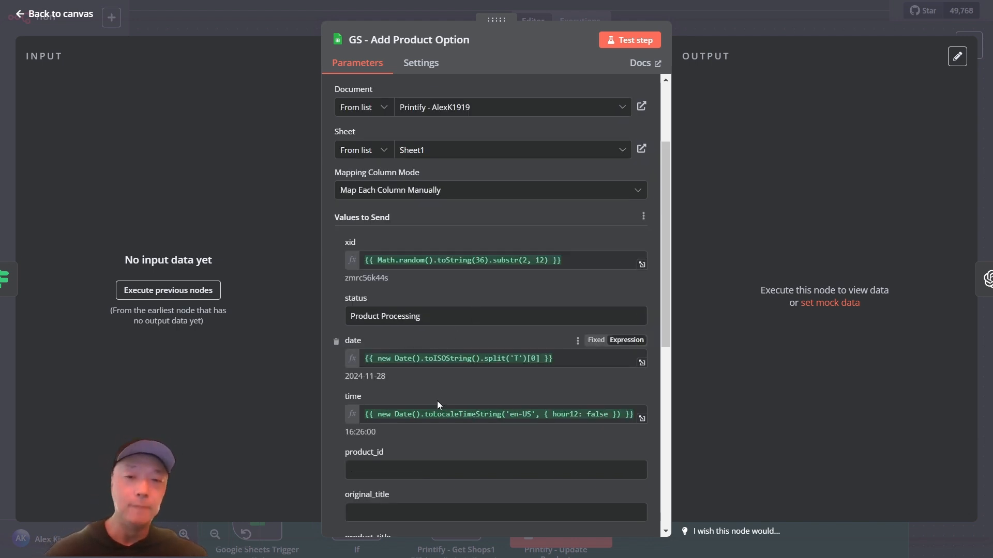
mouse_move(158, 94)
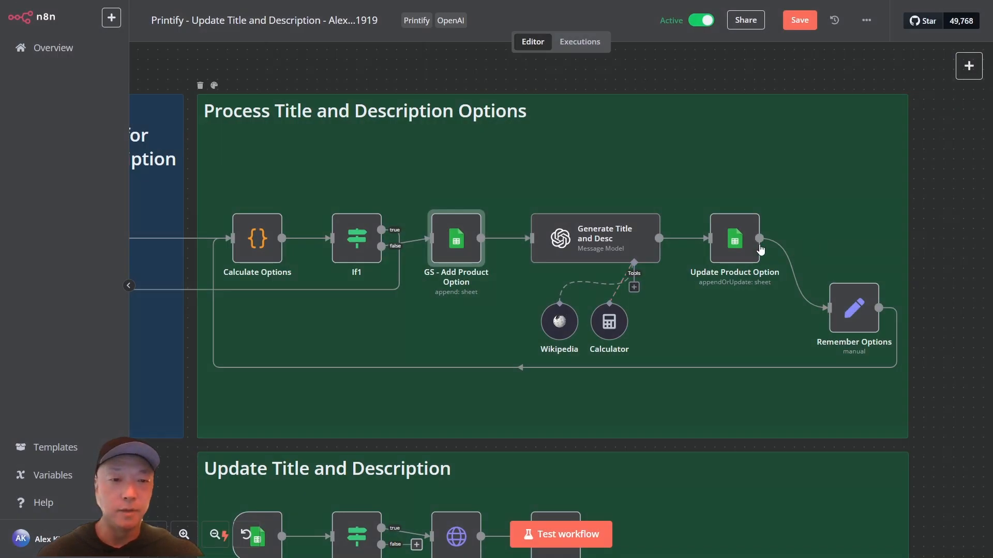
mouse_move(534, 353)
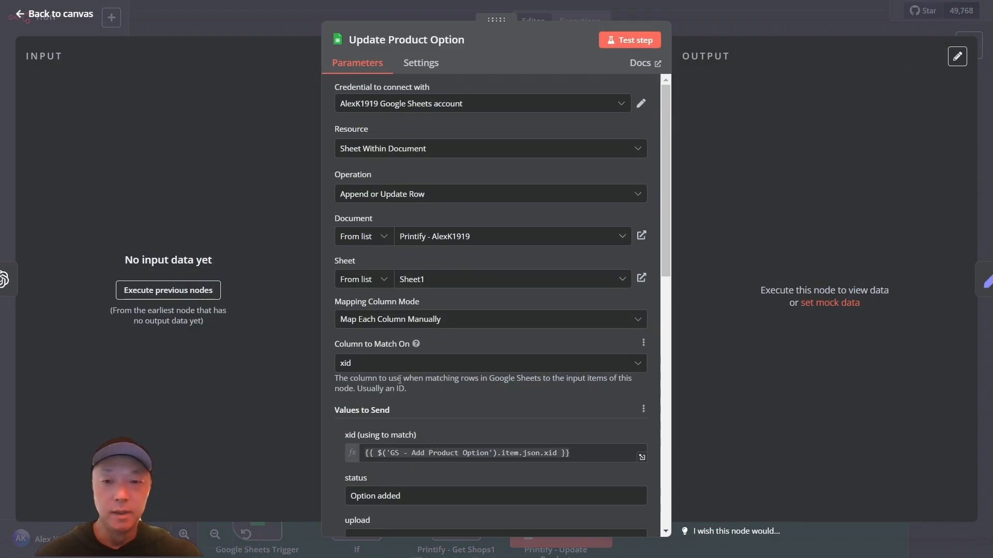
Scroll through the Values to Send fields mapping title, description and keyword to Sheet1 rows matched on xid
scroll("down", 3)
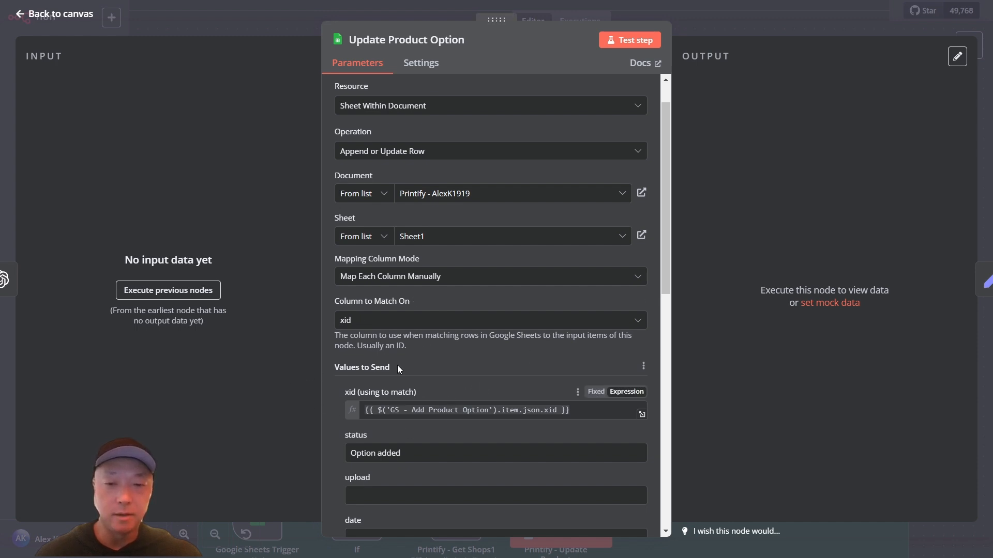
scroll("down", 3)
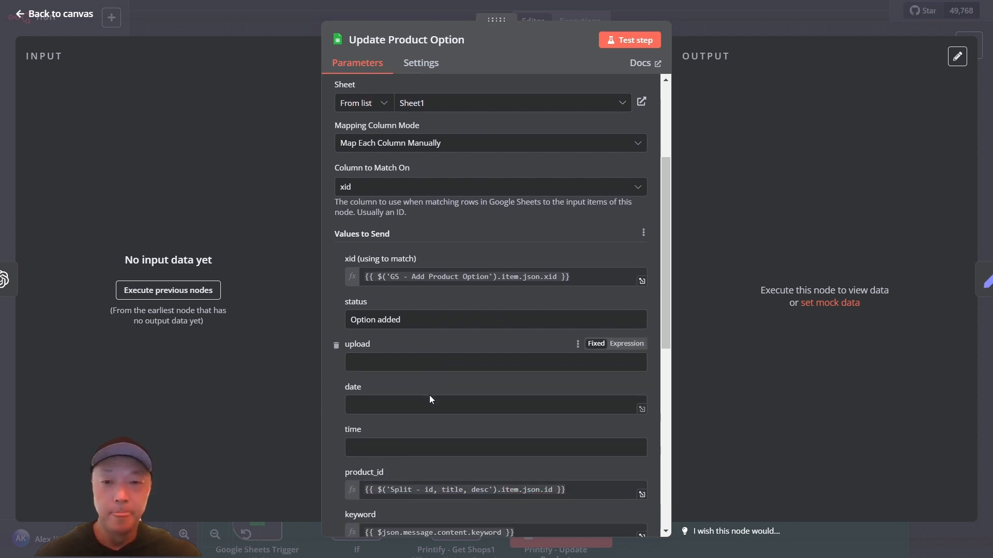
scroll("down", 3)
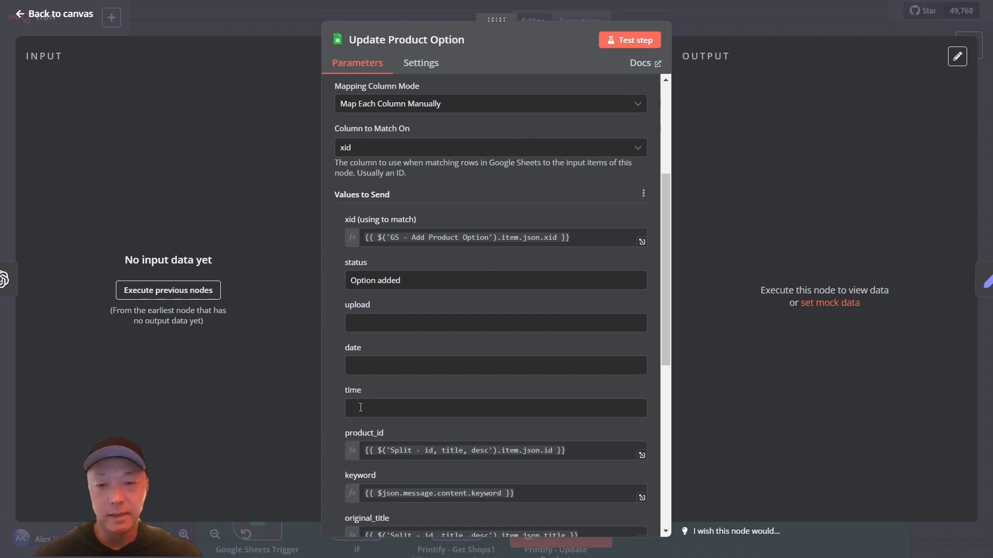
scroll("down", 3)
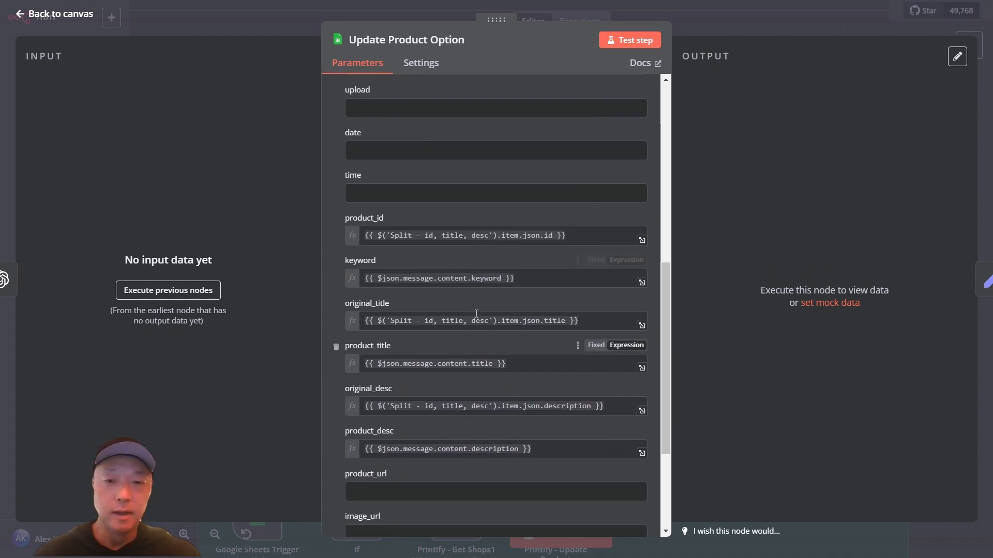
scroll("down", 3)
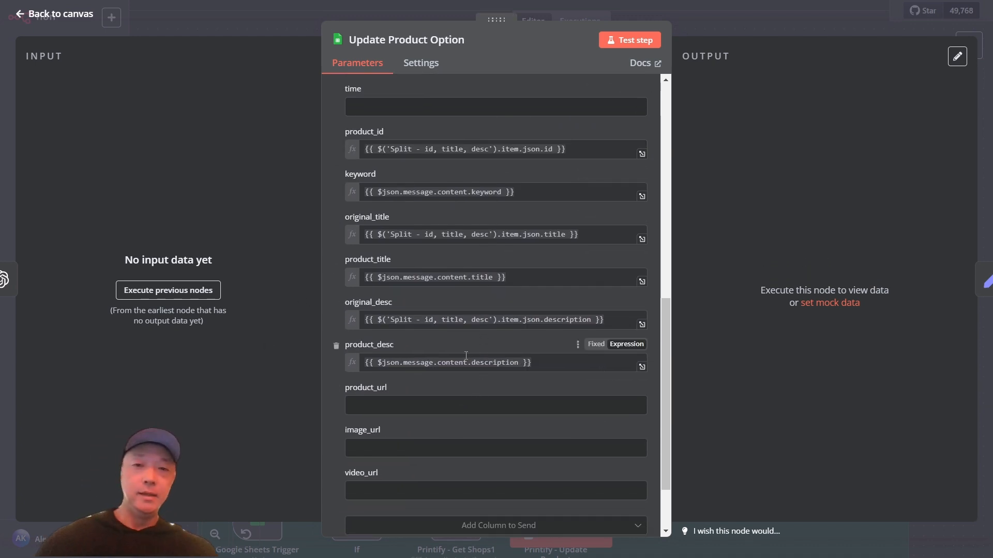
mouse_move(81, 19)
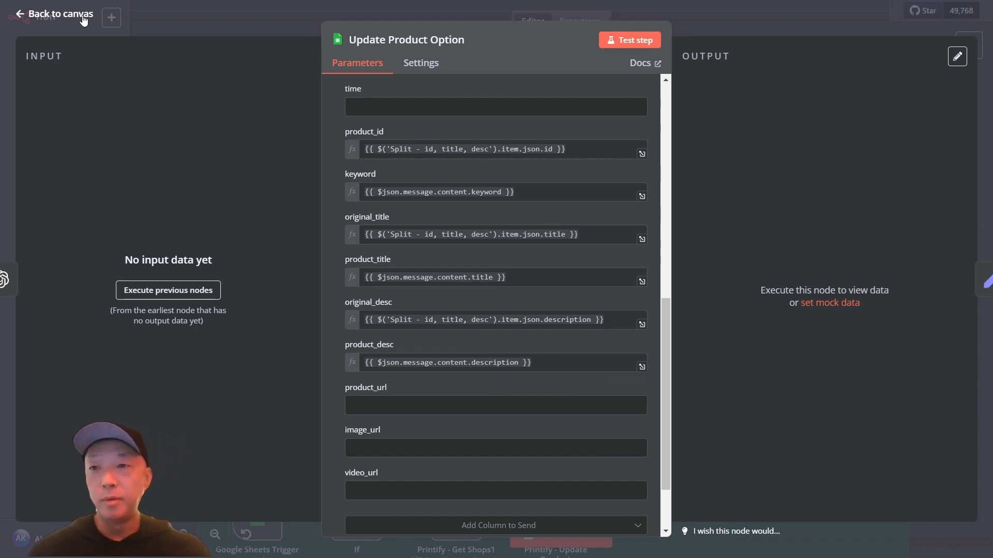
Return to the canvas and scroll down to the Update Title and Description group
left_click(56, 14)
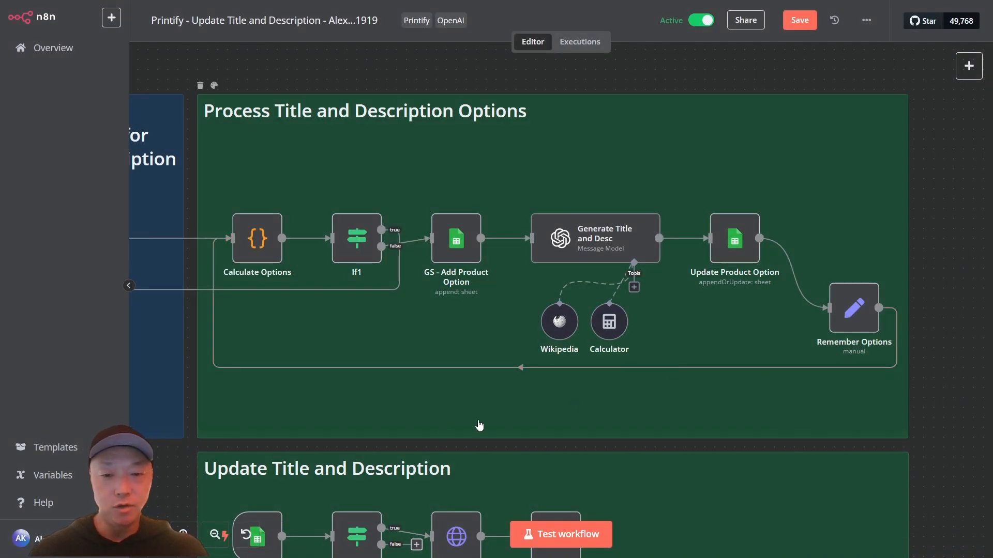
mouse_move(380, 75)
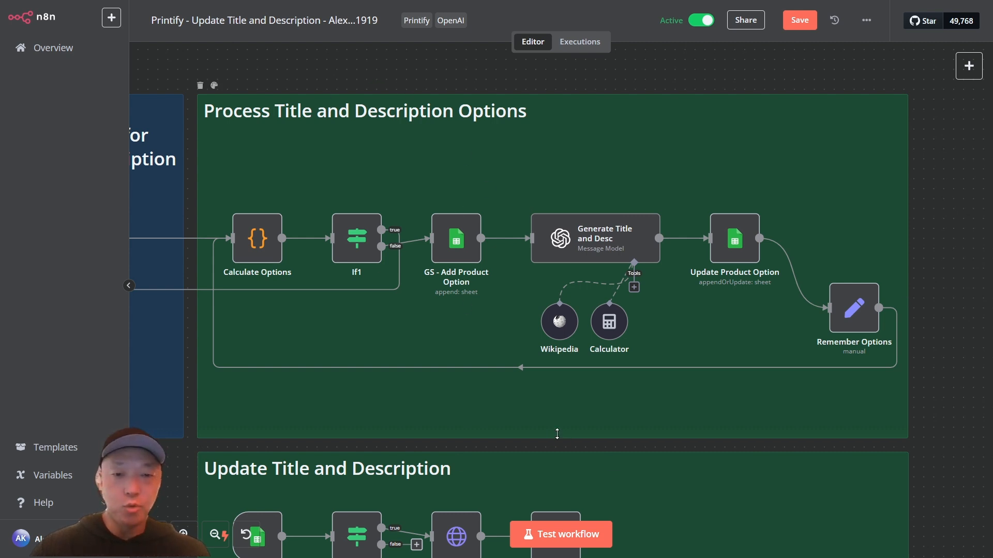
scroll("down", 3)
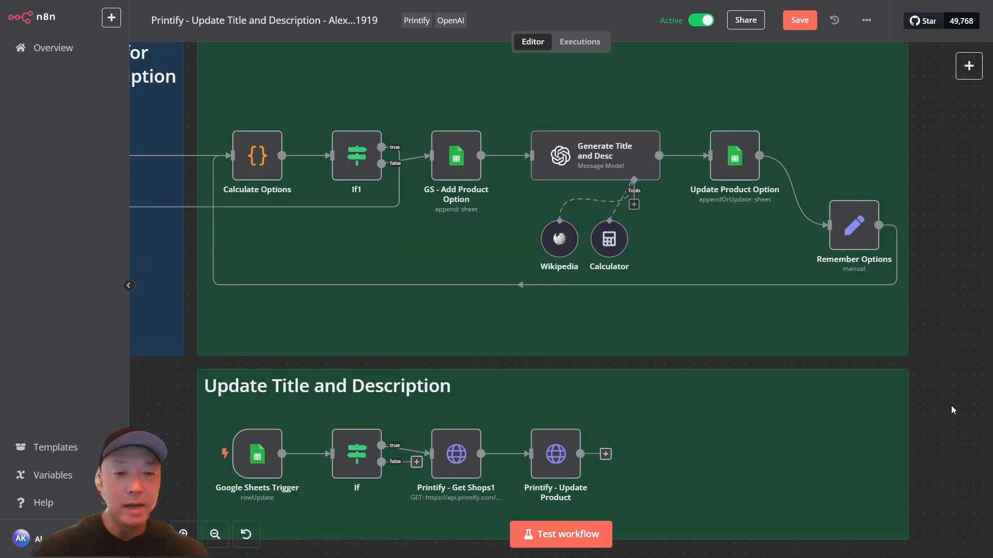
scroll("down", 3)
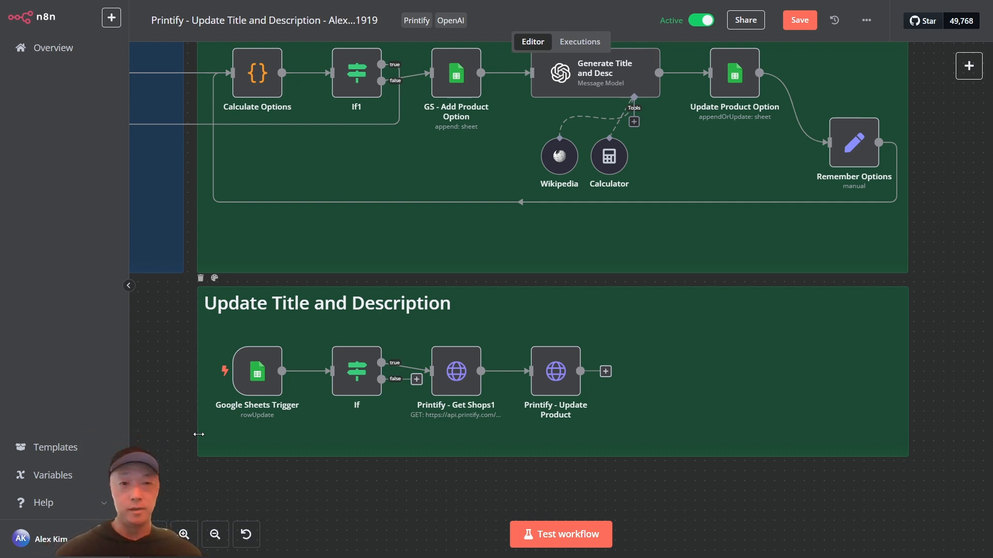
mouse_move(145, 349)
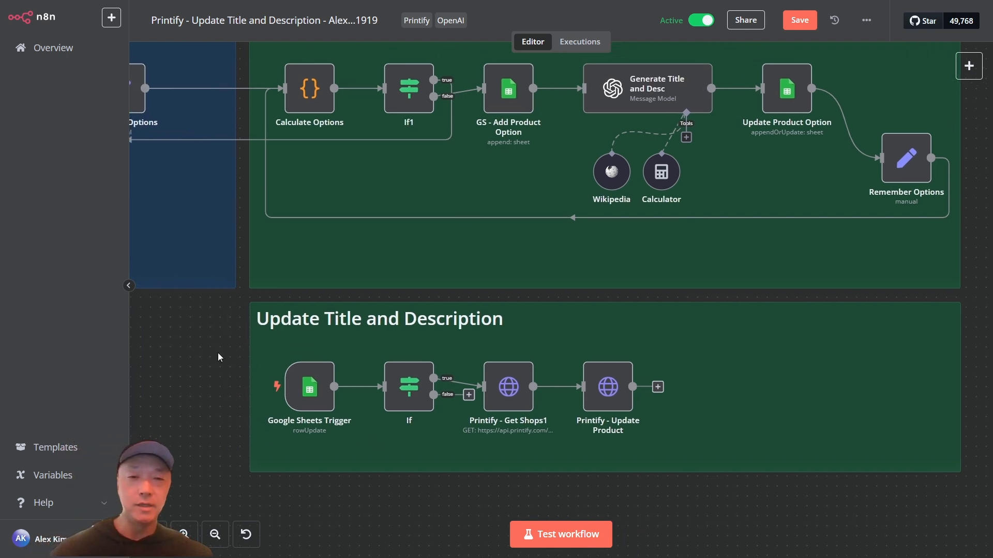
mouse_move(209, 355)
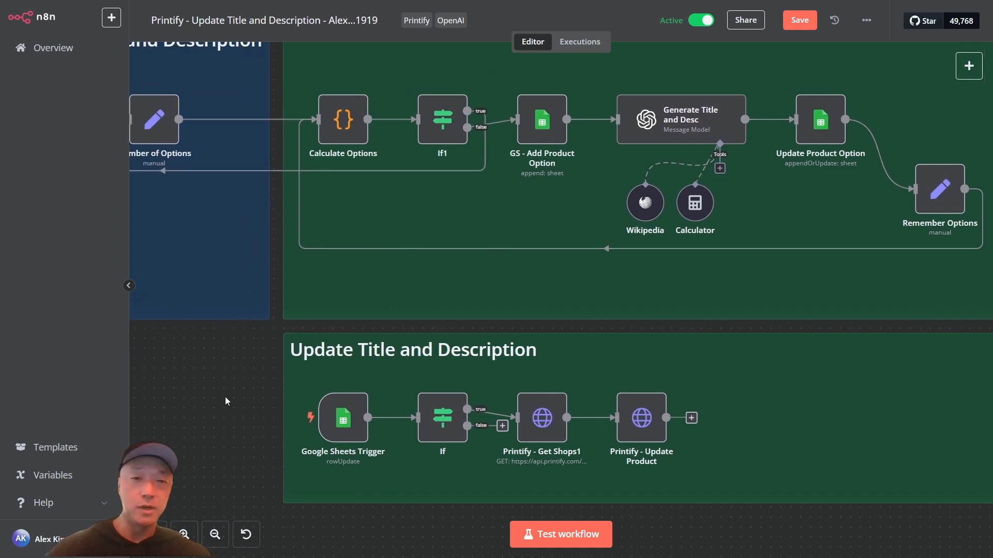
mouse_move(234, 418)
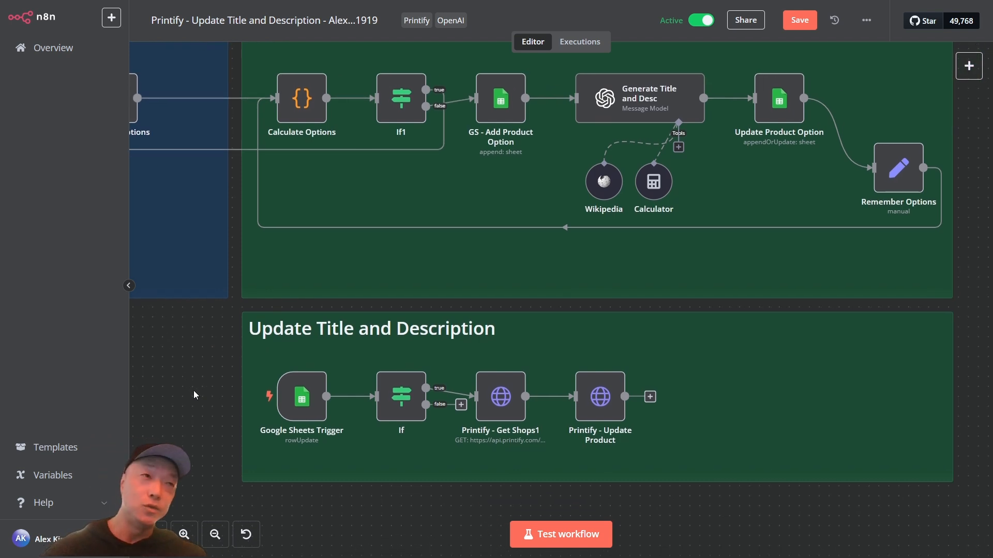
mouse_move(204, 399)
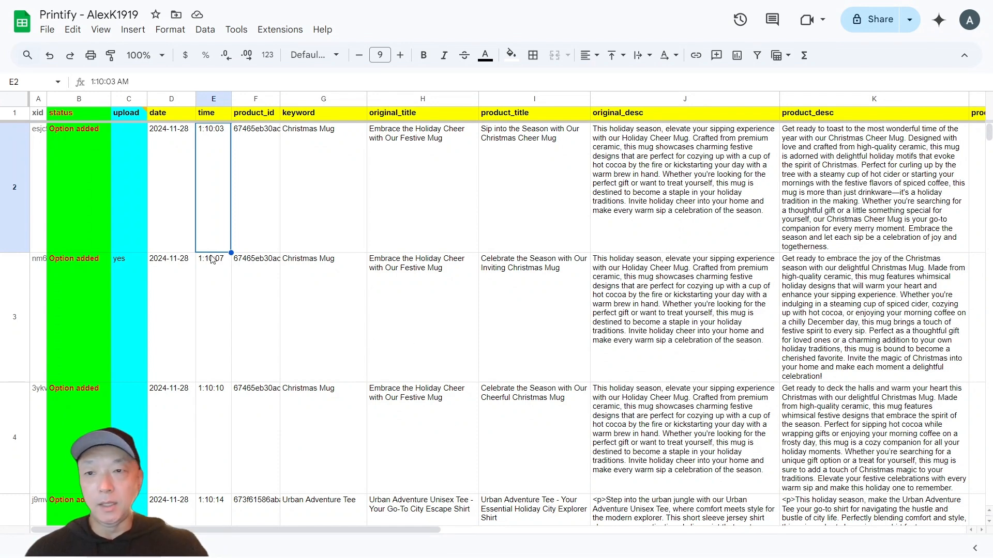
mouse_move(462, 214)
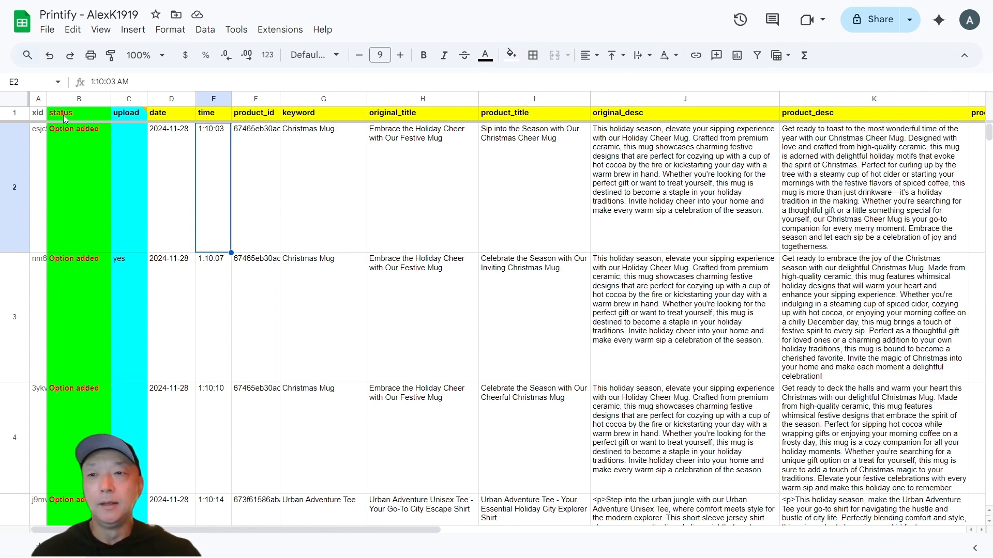
mouse_move(253, 174)
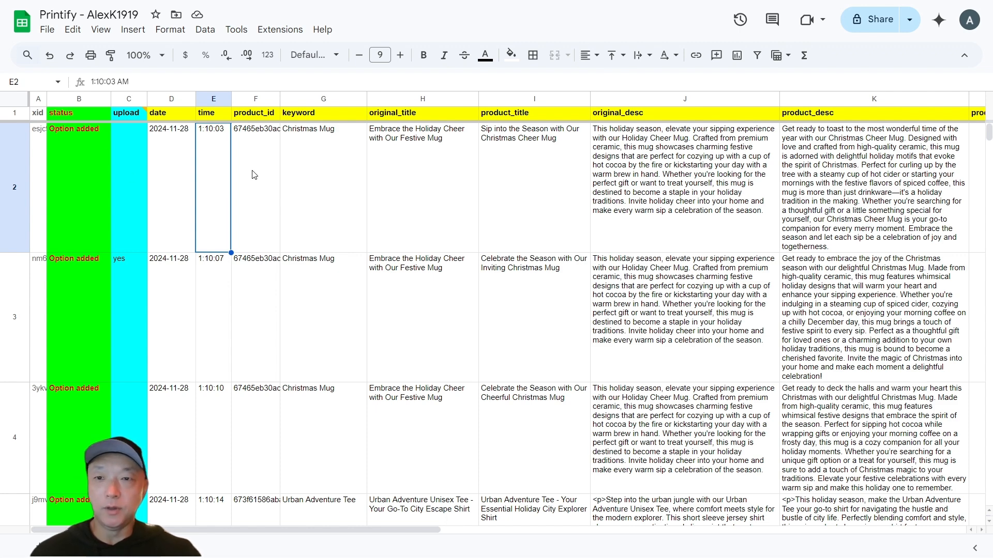
left_click(171, 186)
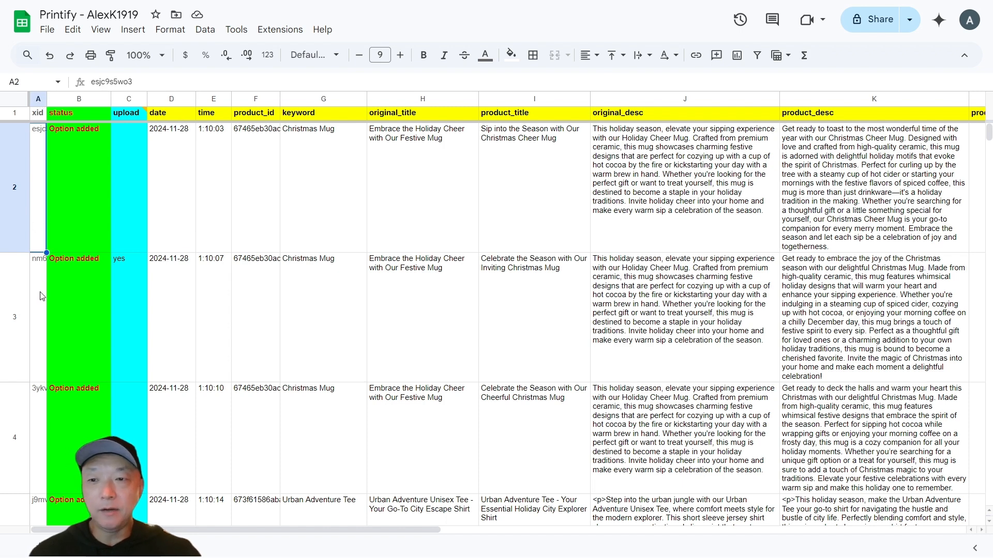
left_click(213, 187)
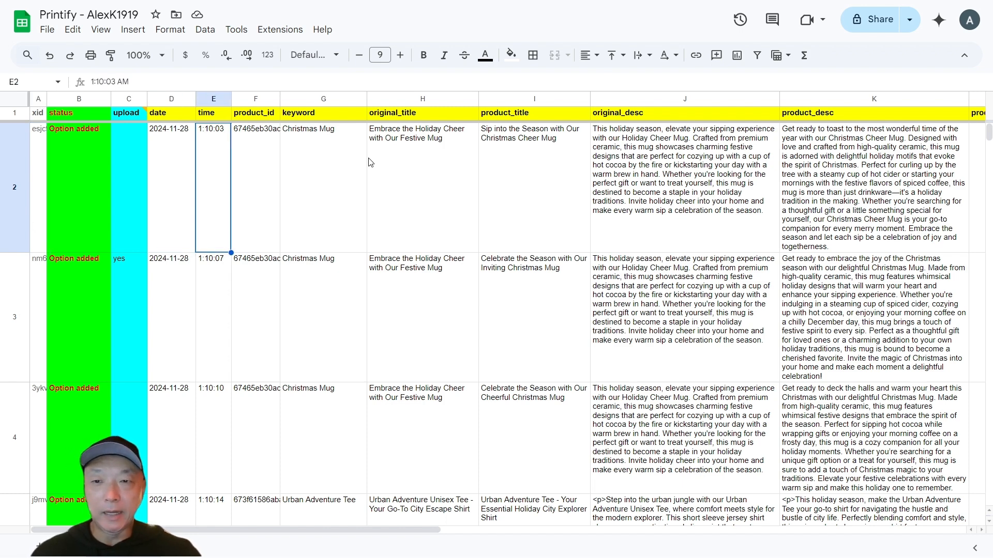
mouse_move(528, 176)
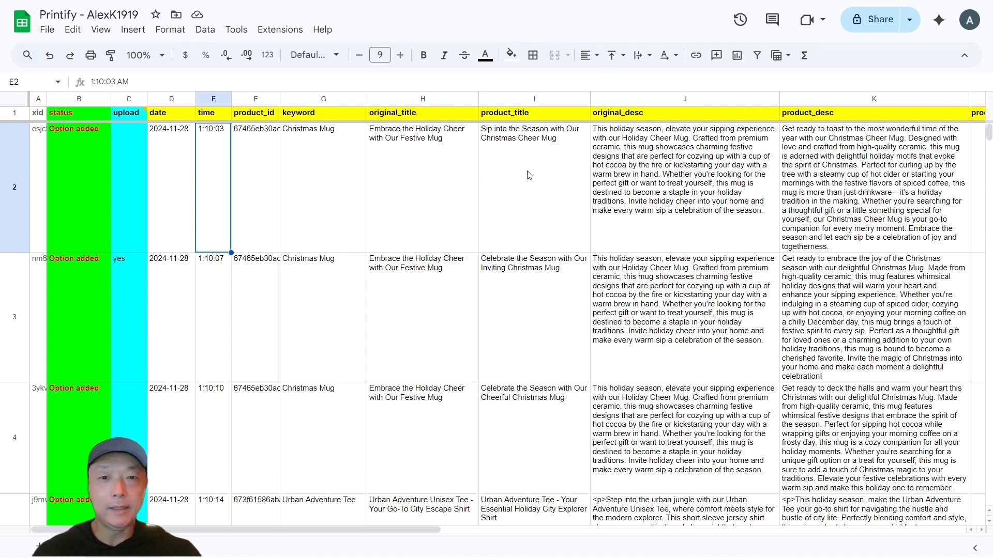
left_click(323, 187)
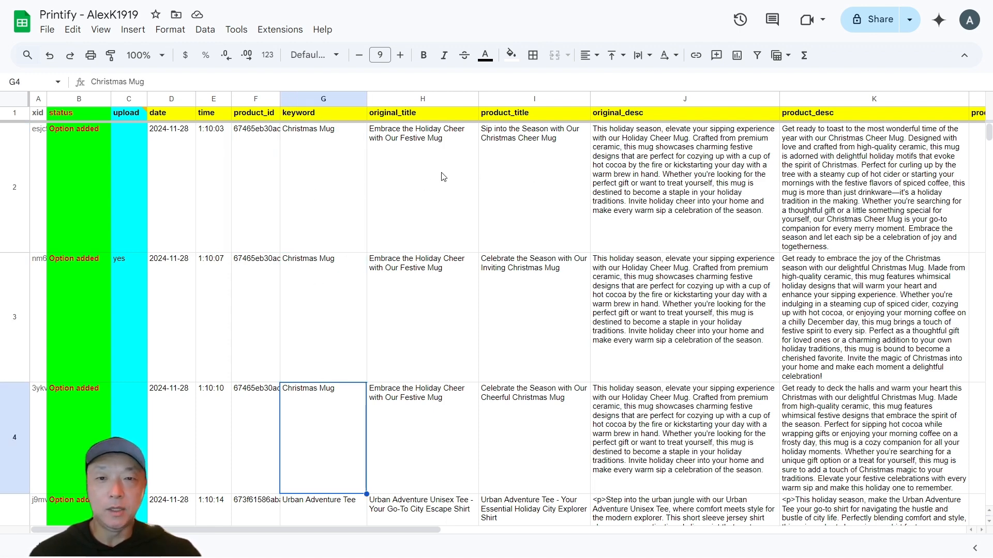
left_click(534, 176)
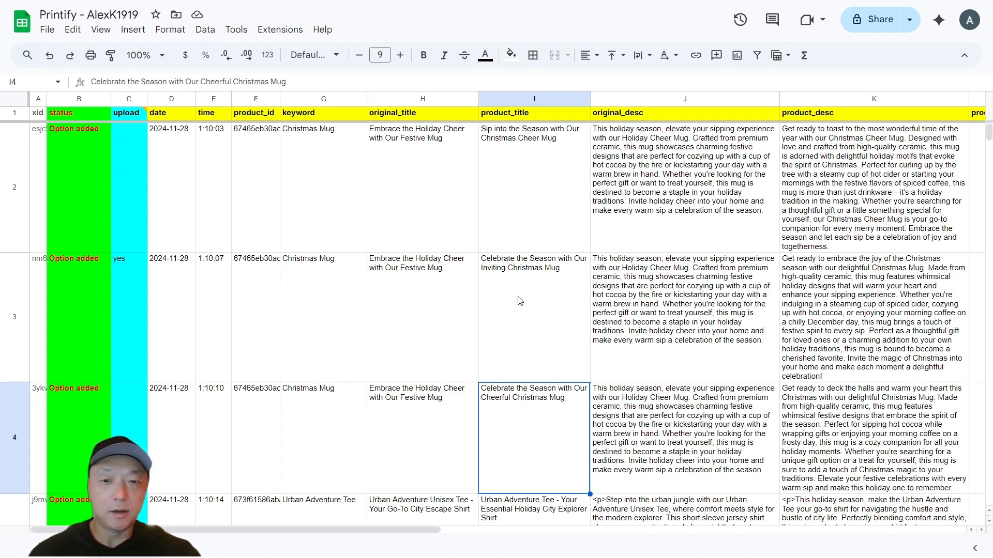
mouse_move(514, 246)
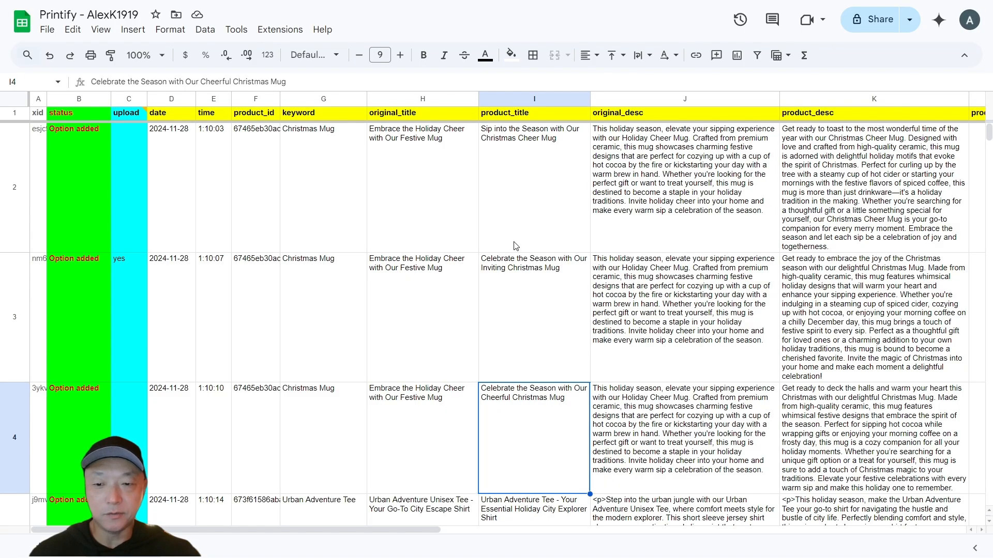
scroll("down", 3)
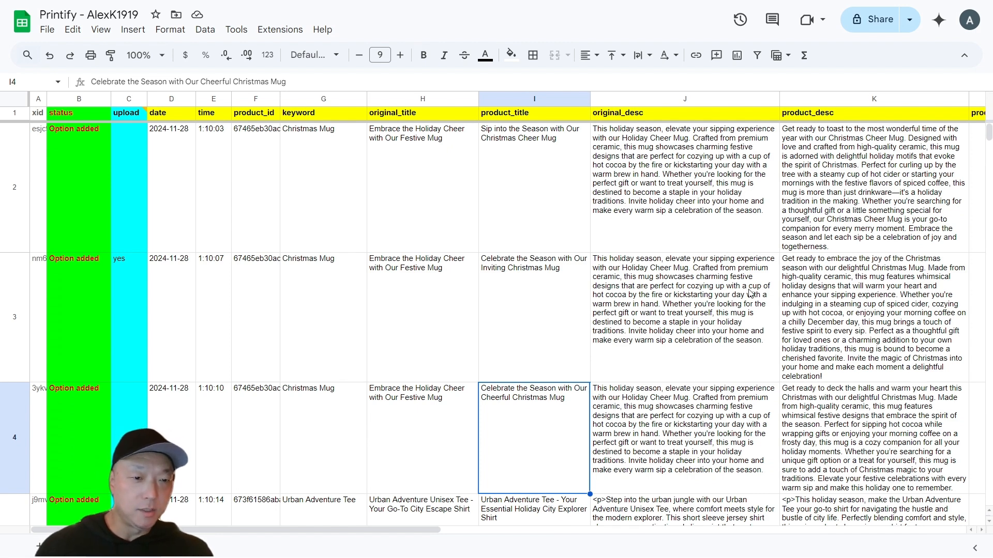
mouse_move(795, 254)
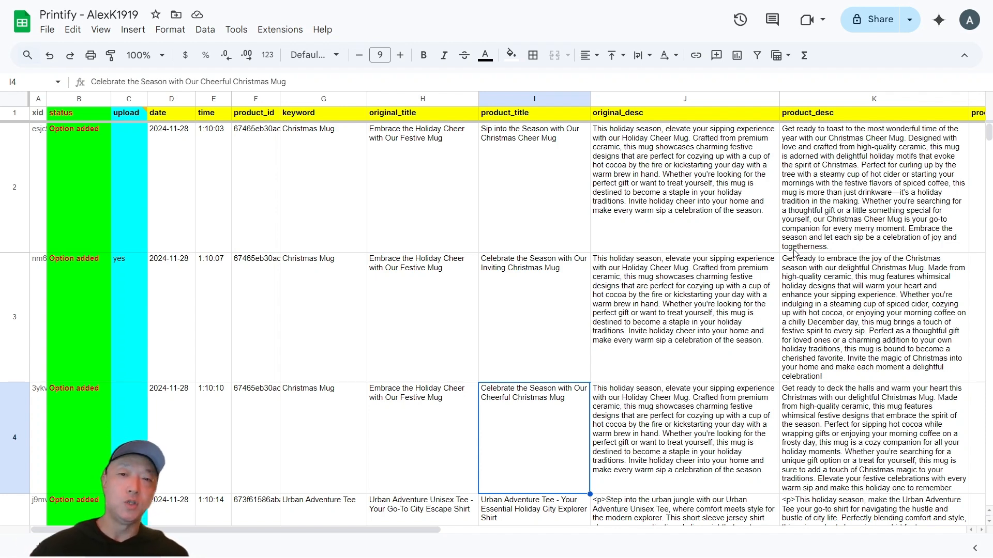
mouse_move(795, 254)
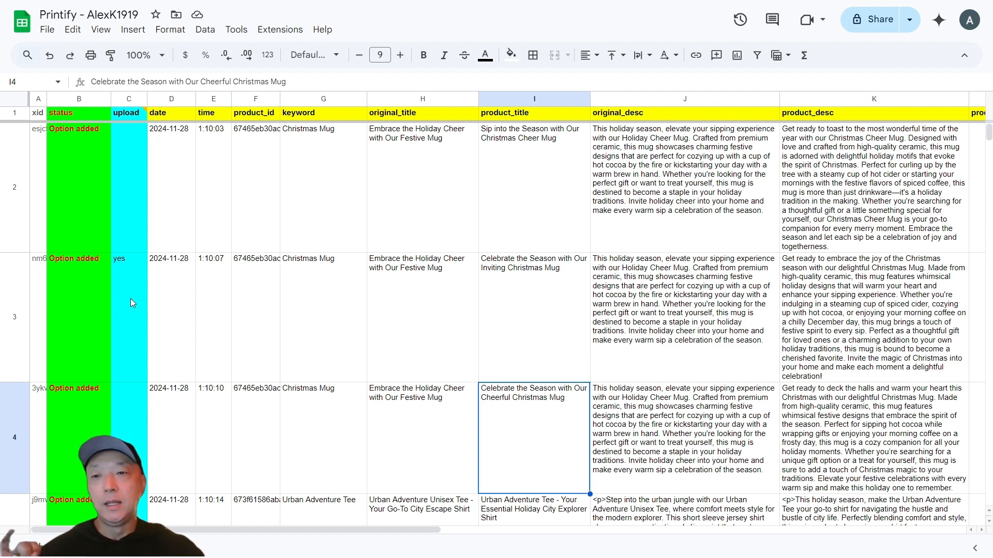
left_click(128, 259)
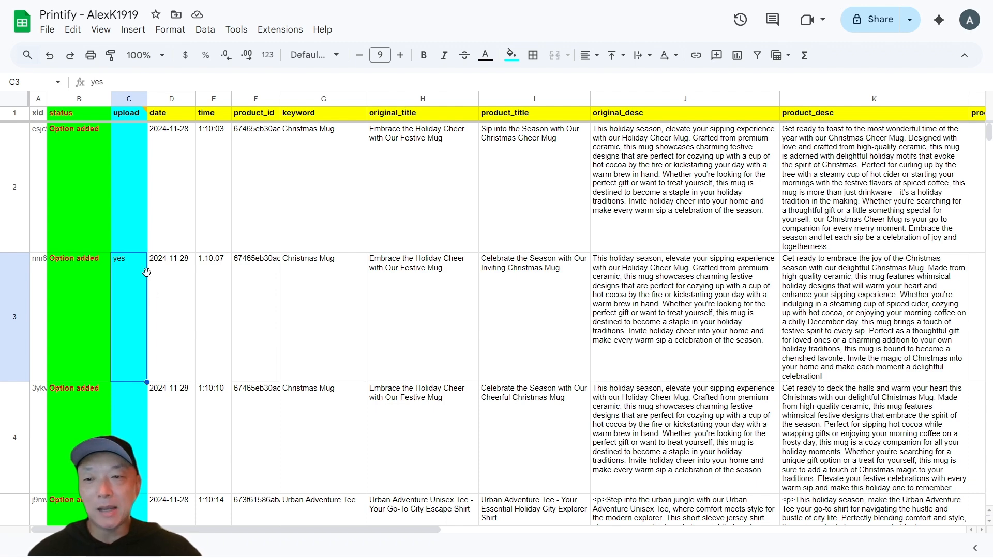
mouse_move(114, 283)
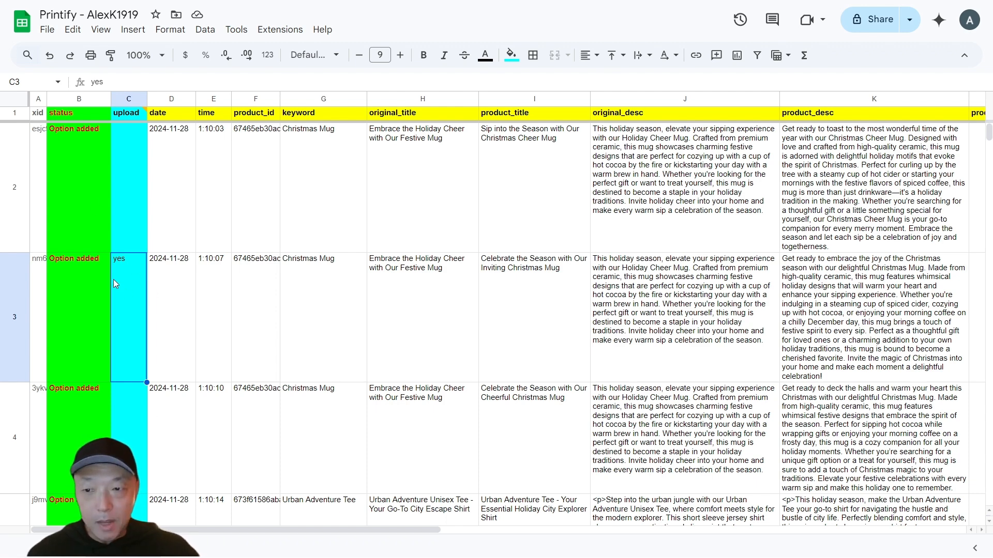
mouse_move(140, 112)
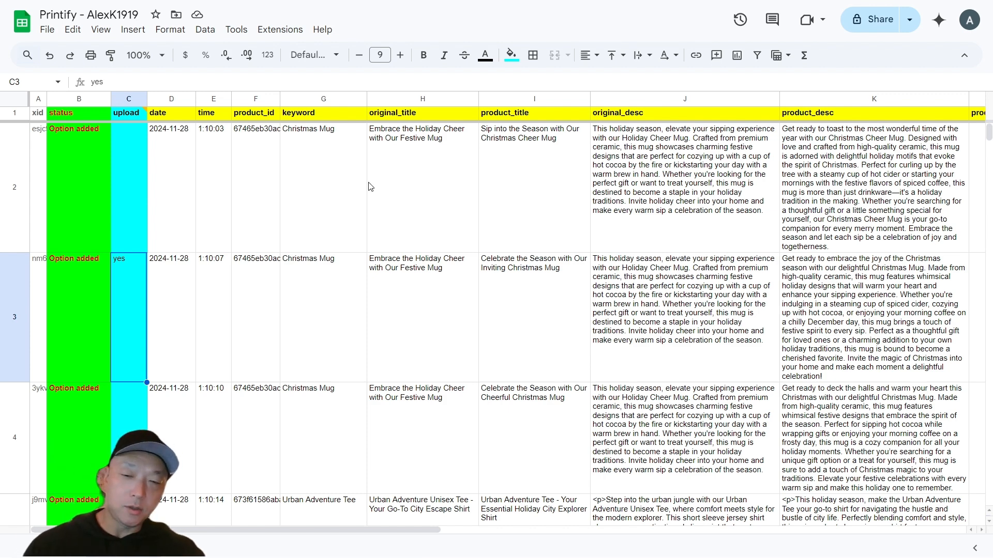
scroll("down", 3)
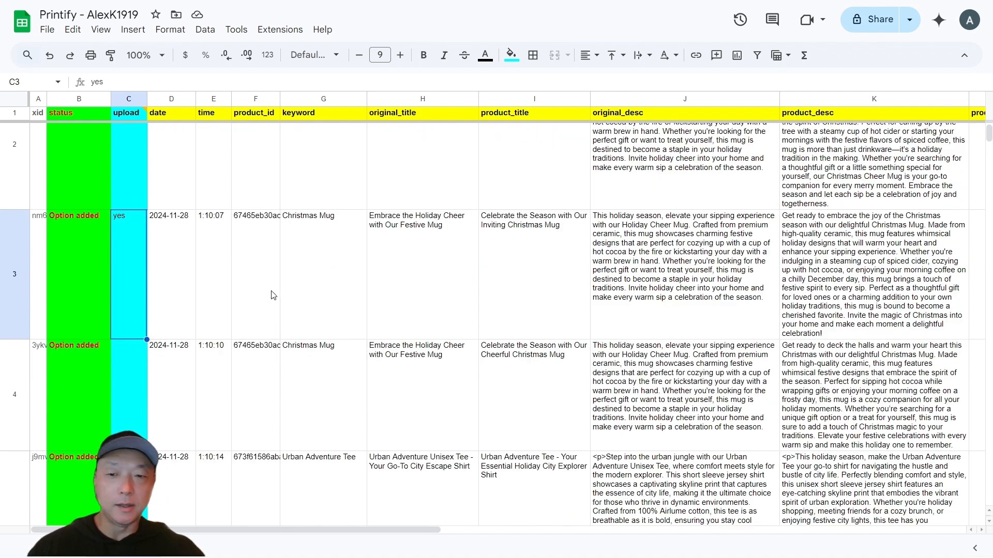
scroll("down", 3)
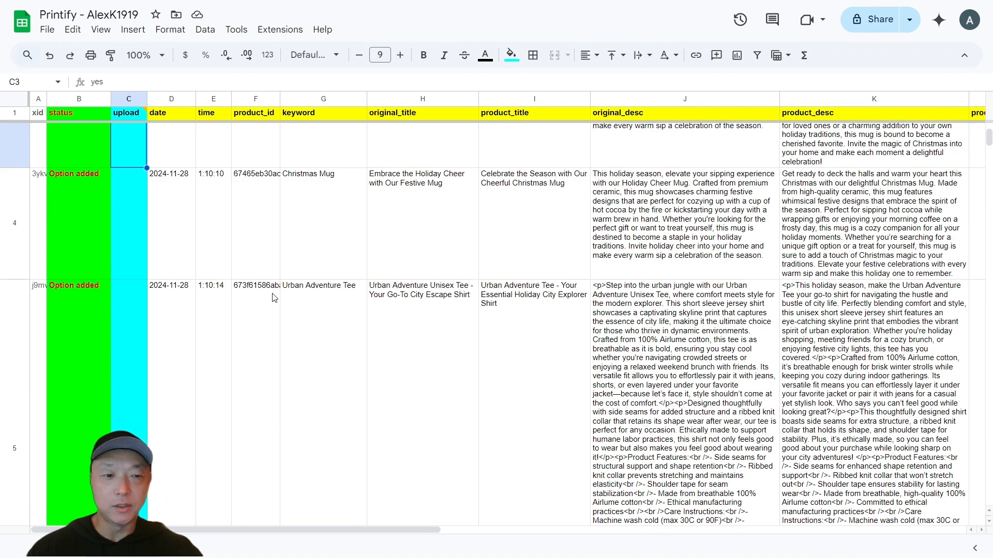
scroll("up", 3)
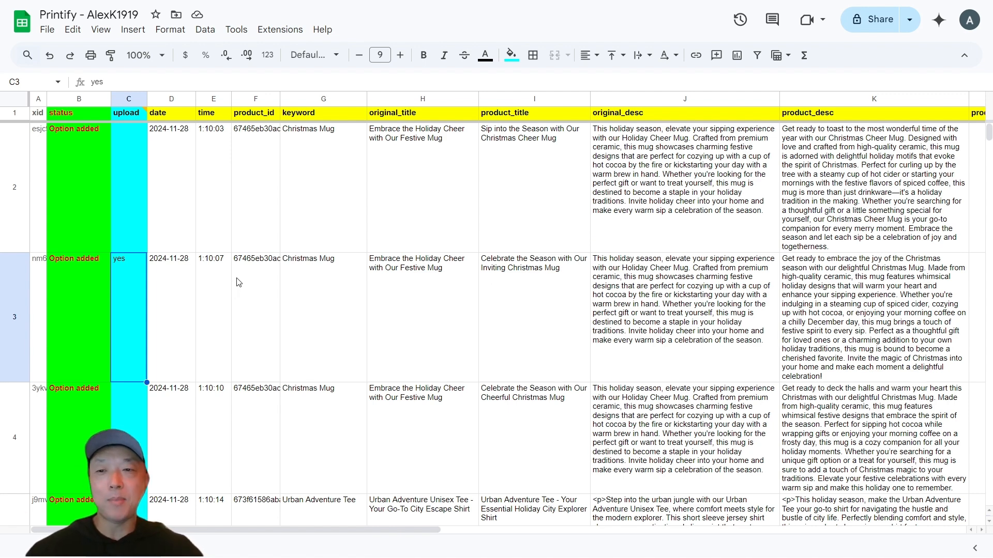
mouse_move(121, 316)
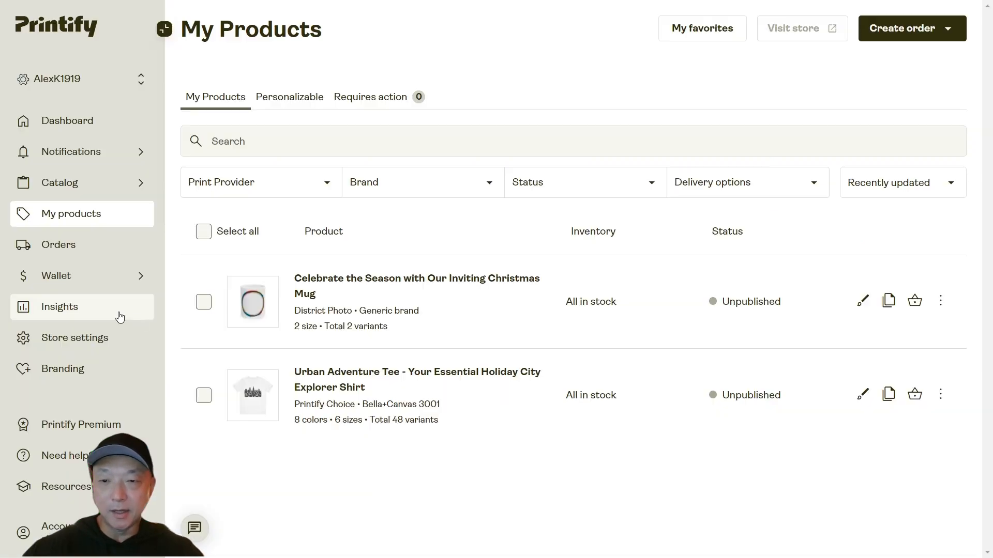
mouse_move(262, 302)
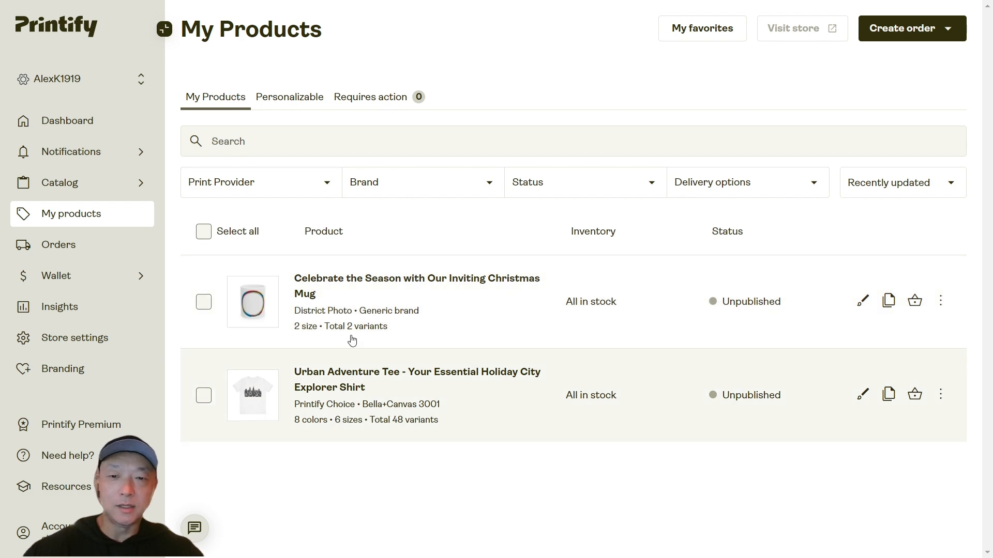
mouse_move(409, 357)
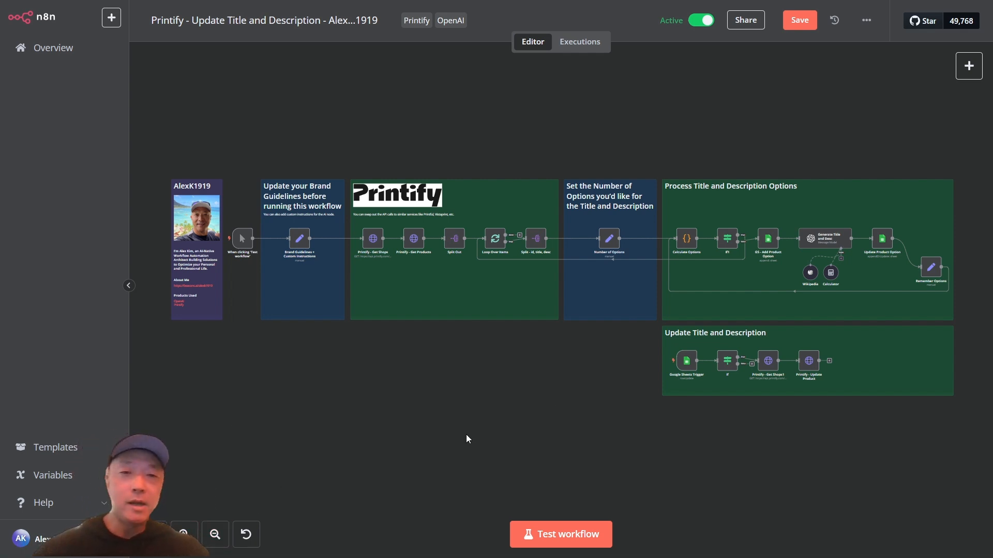
mouse_move(430, 203)
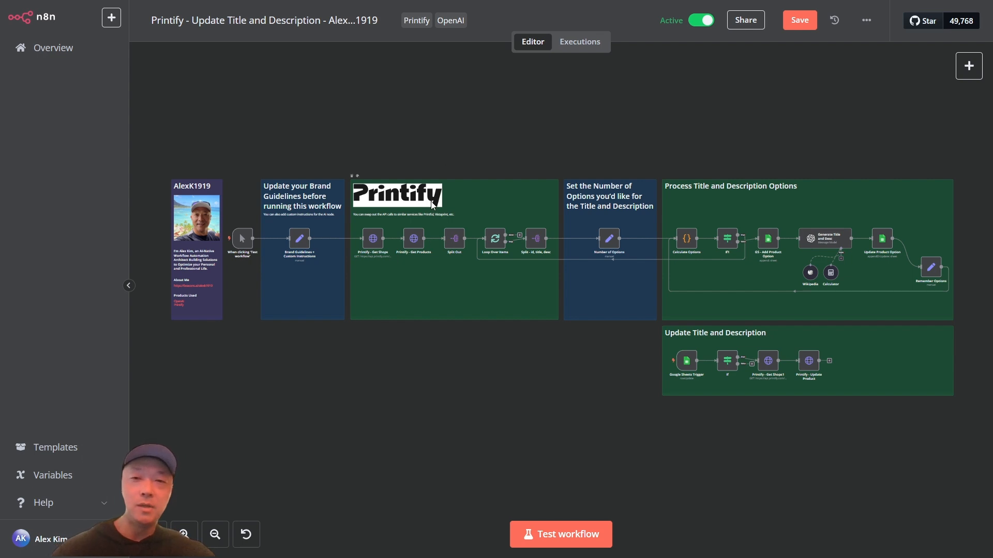
mouse_move(462, 393)
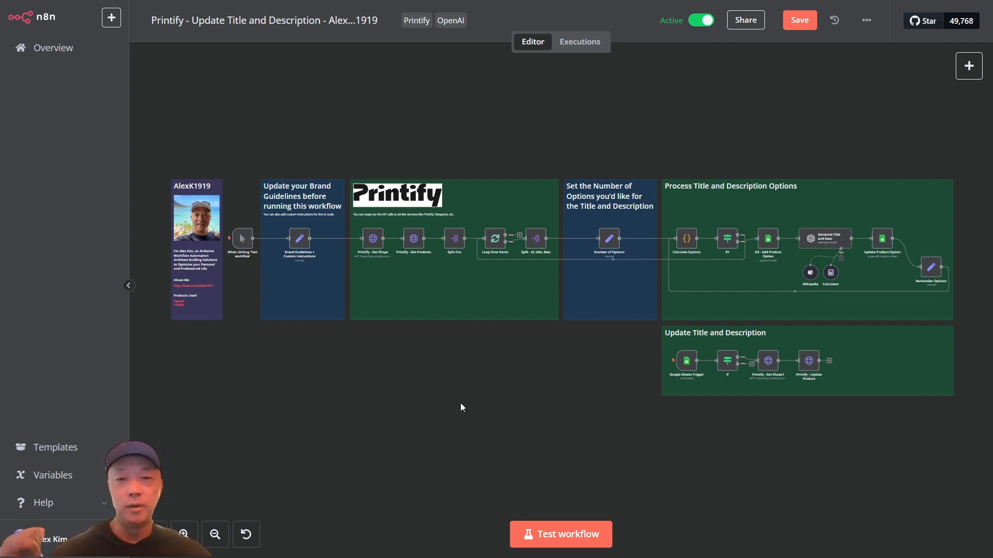
mouse_move(410, 410)
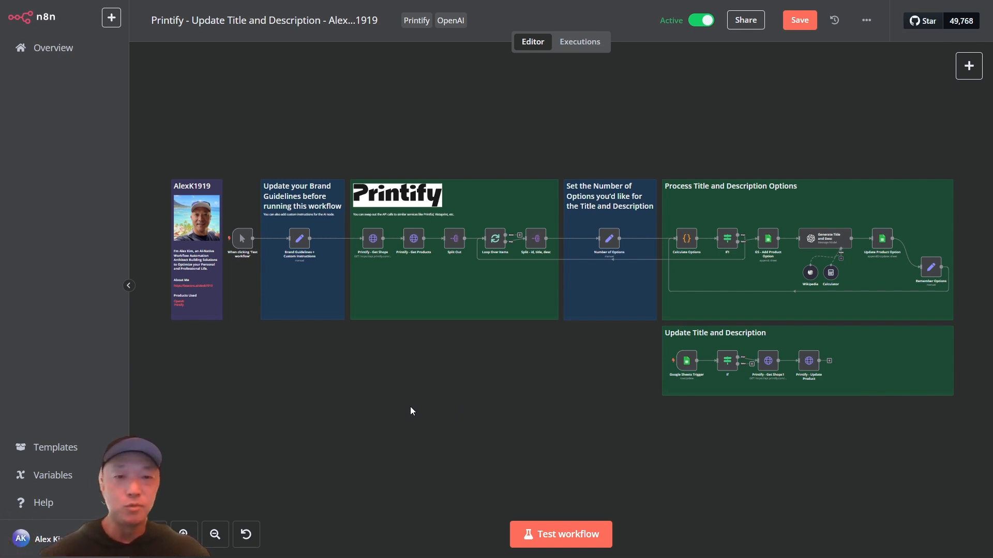
mouse_move(481, 371)
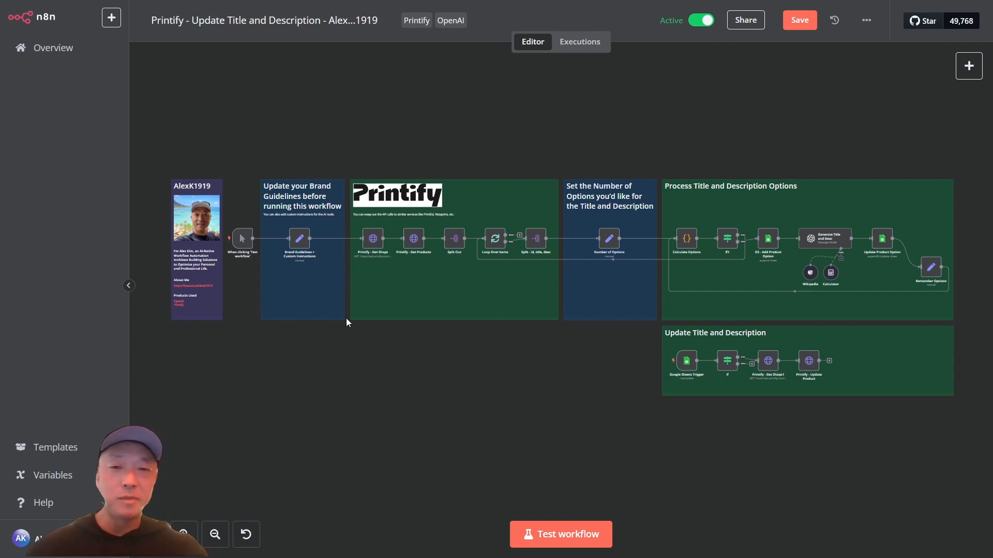
mouse_move(358, 135)
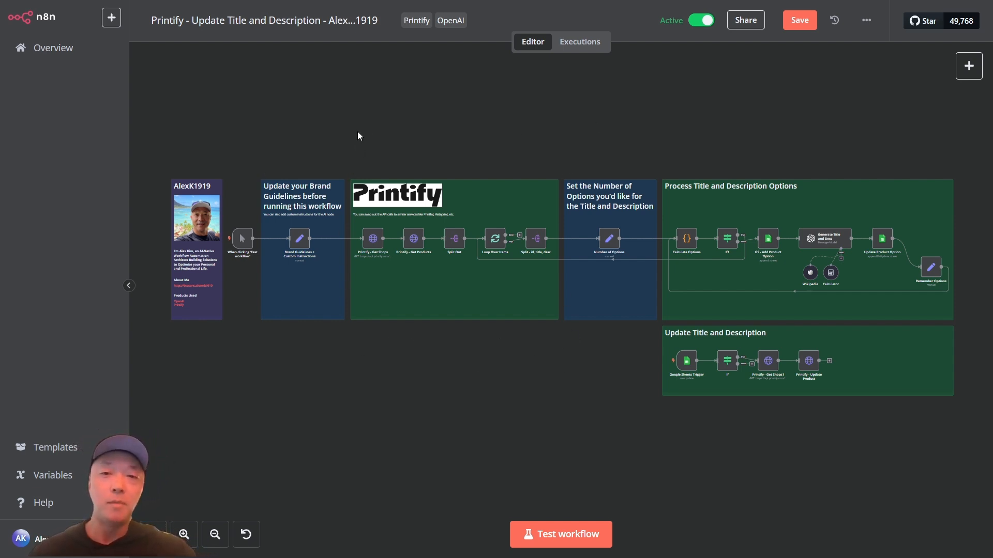
mouse_move(420, 212)
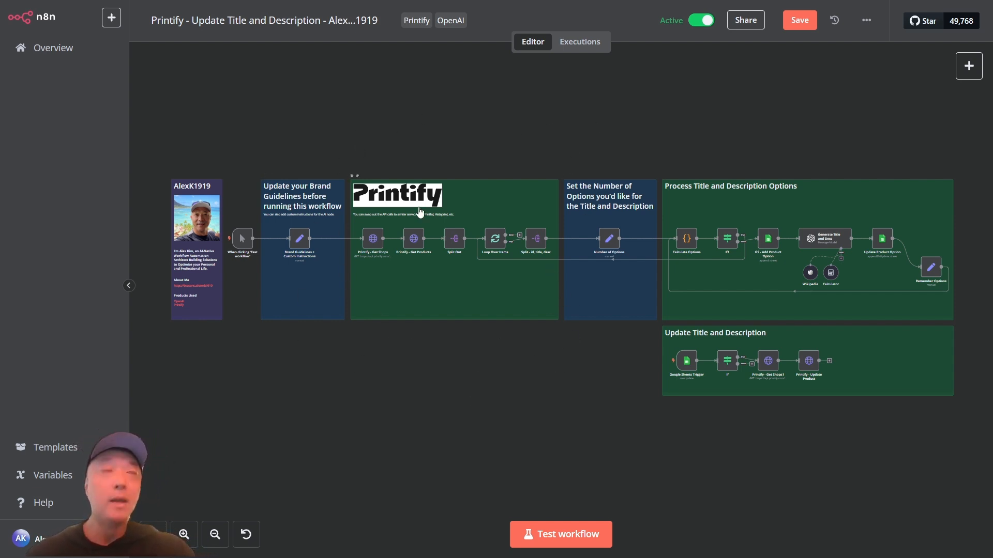
mouse_move(406, 355)
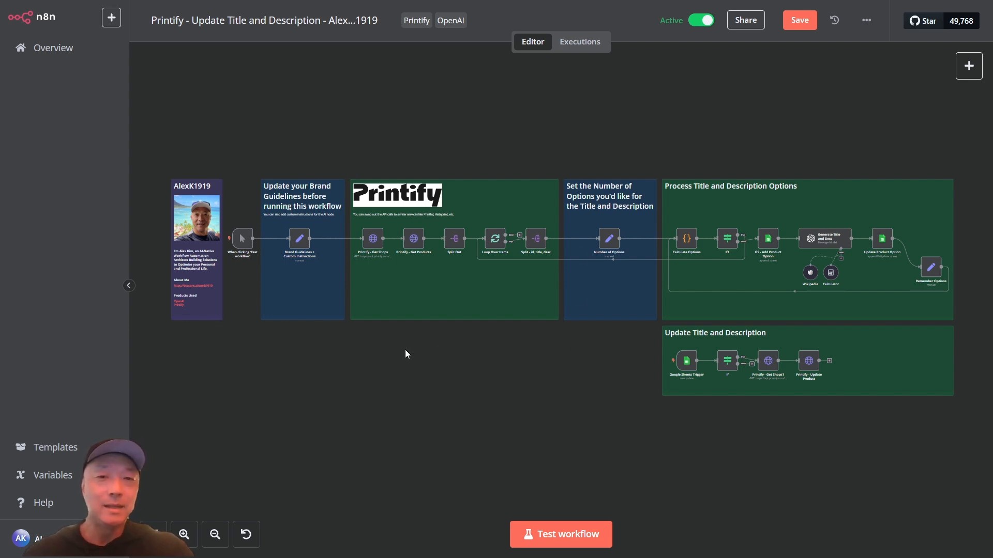
mouse_move(638, 482)
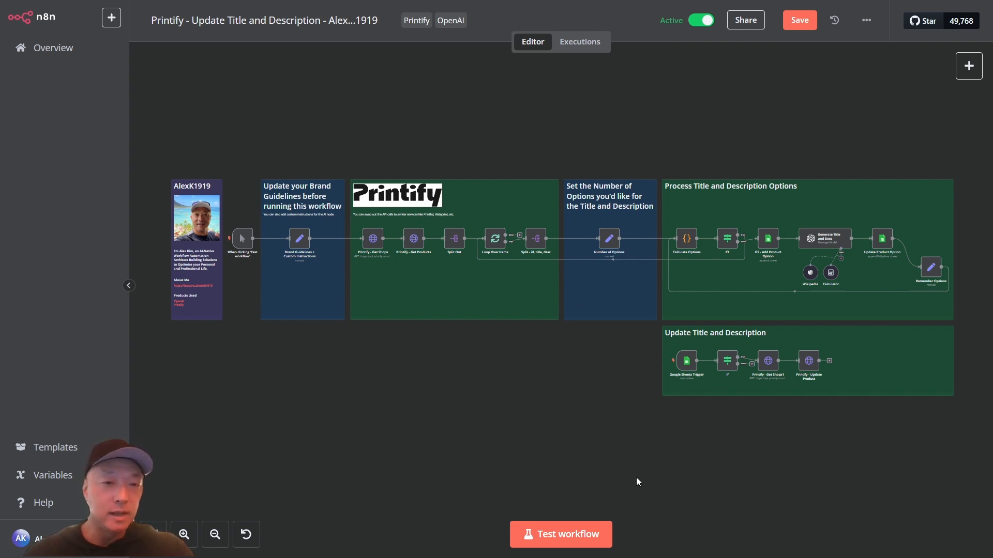
mouse_move(434, 461)
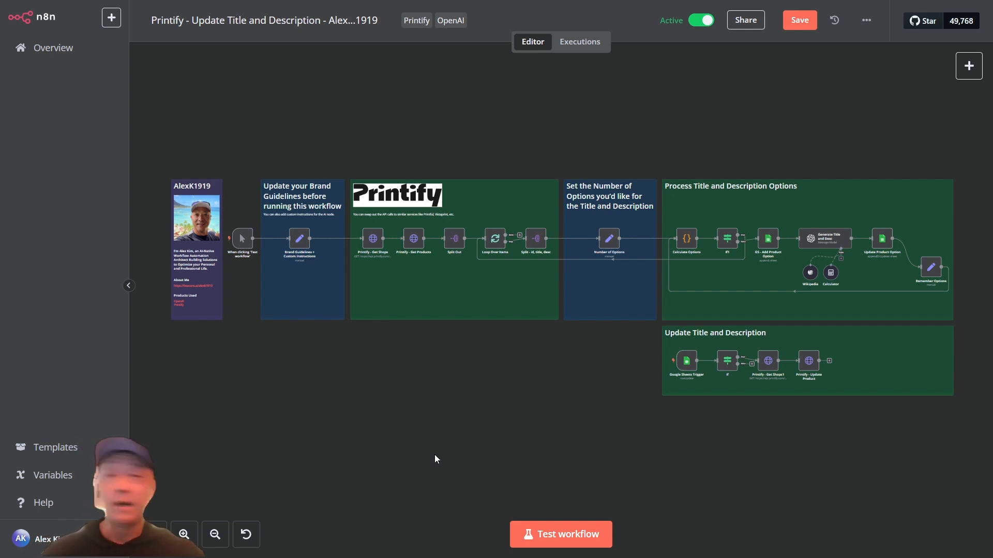
mouse_move(713, 131)
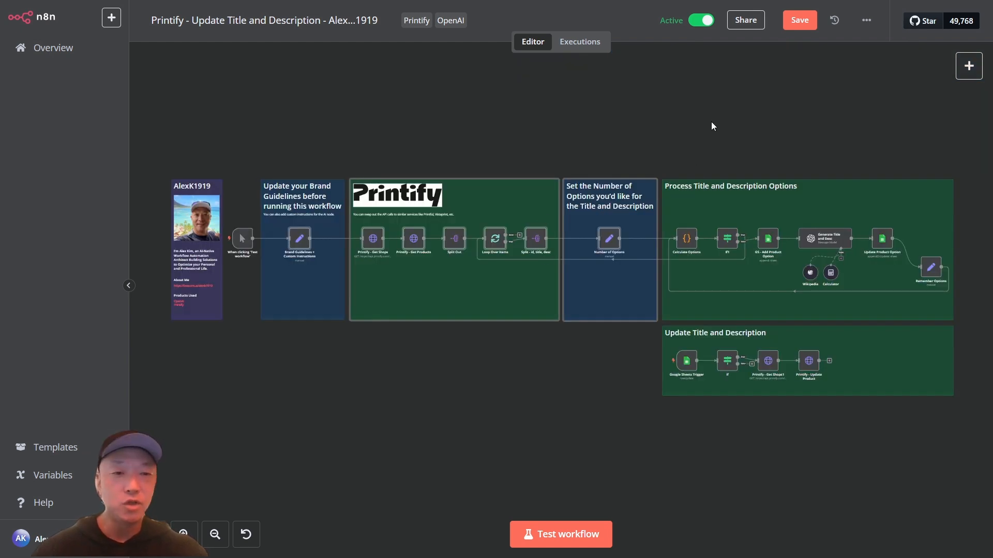
mouse_move(539, 424)
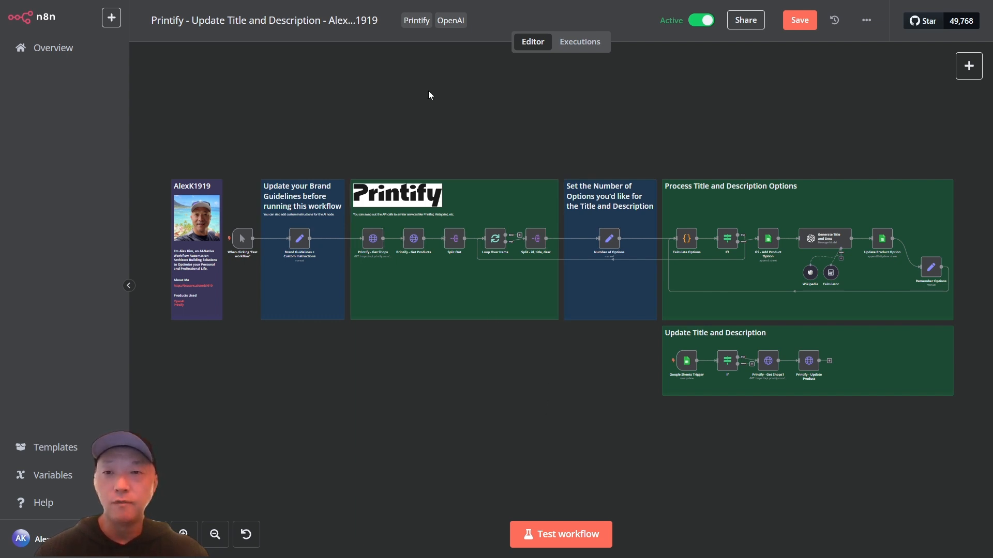
mouse_move(524, 95)
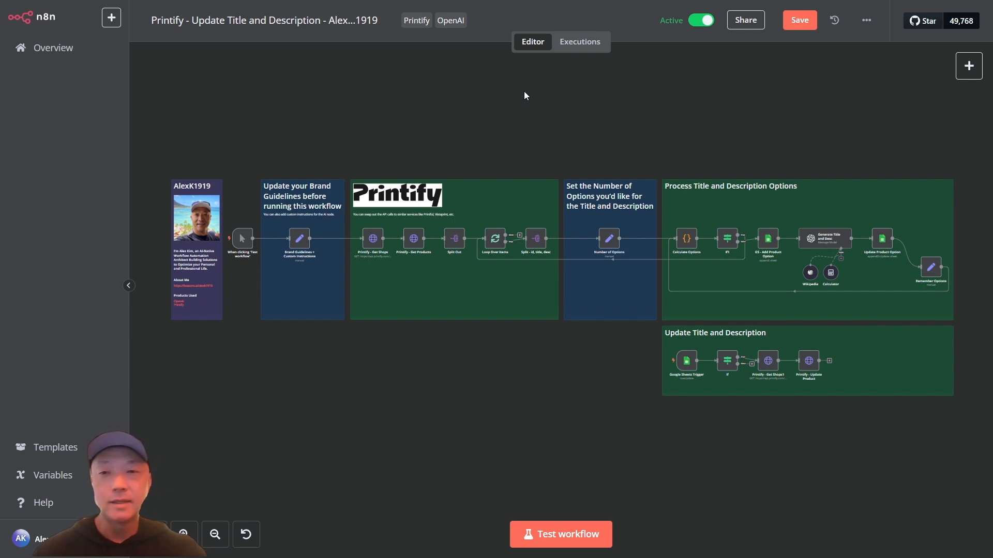
mouse_move(634, 391)
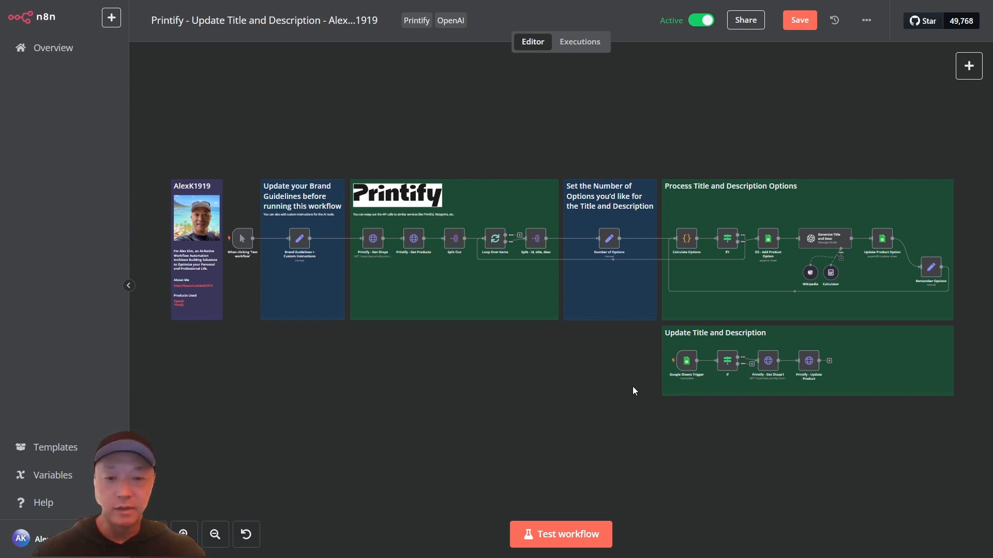
mouse_move(834, 20)
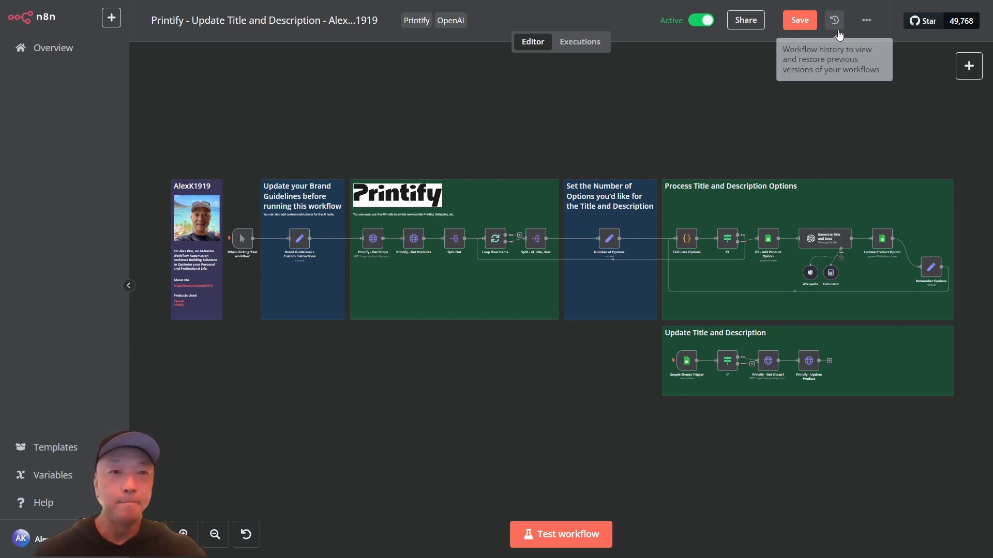
mouse_move(133, 259)
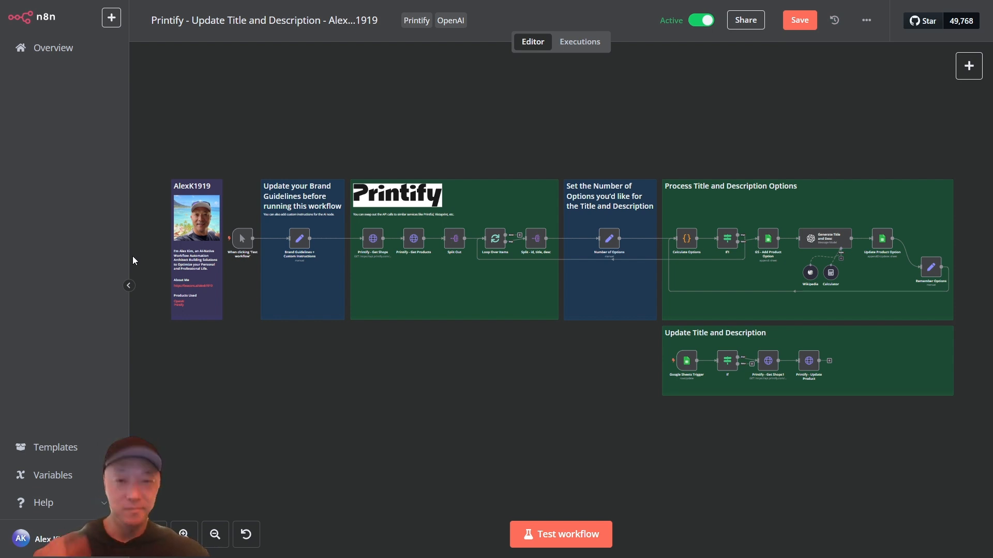